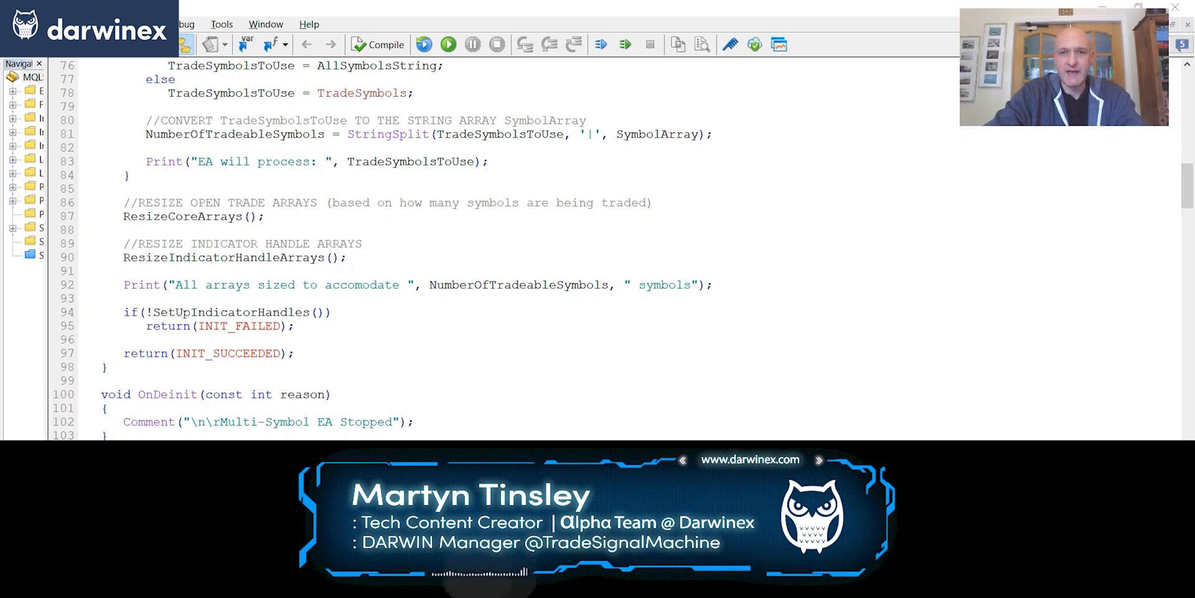
# Step: Scroll past OnInit and OnDeinit to the OnTick for loop over symbols
pyautogui.scroll(-3)
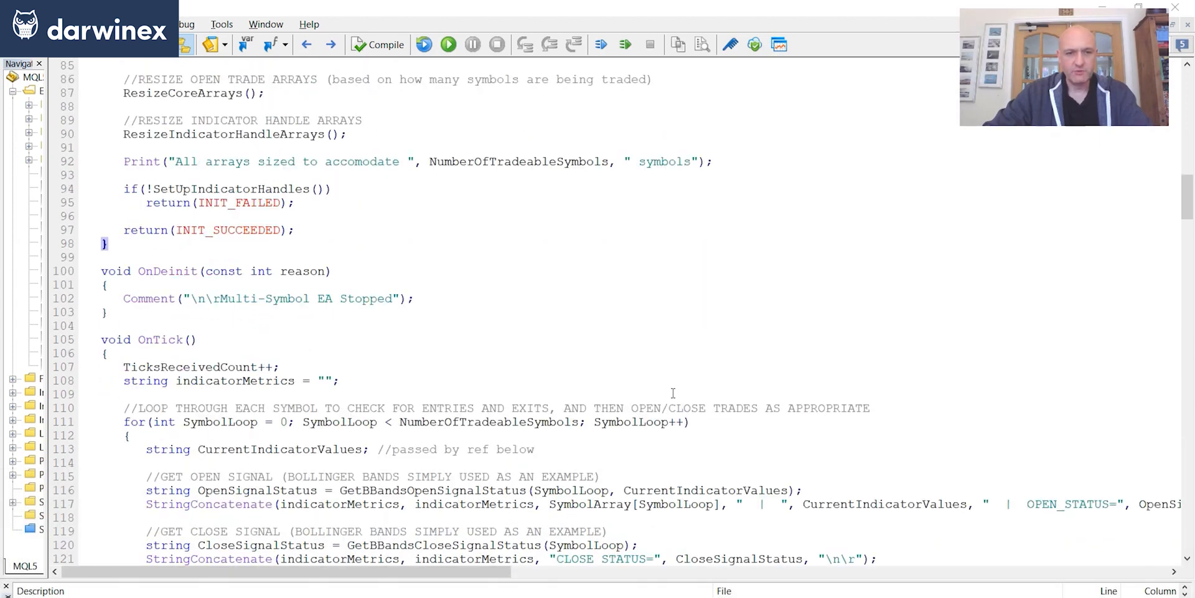
pyautogui.scroll(-3)
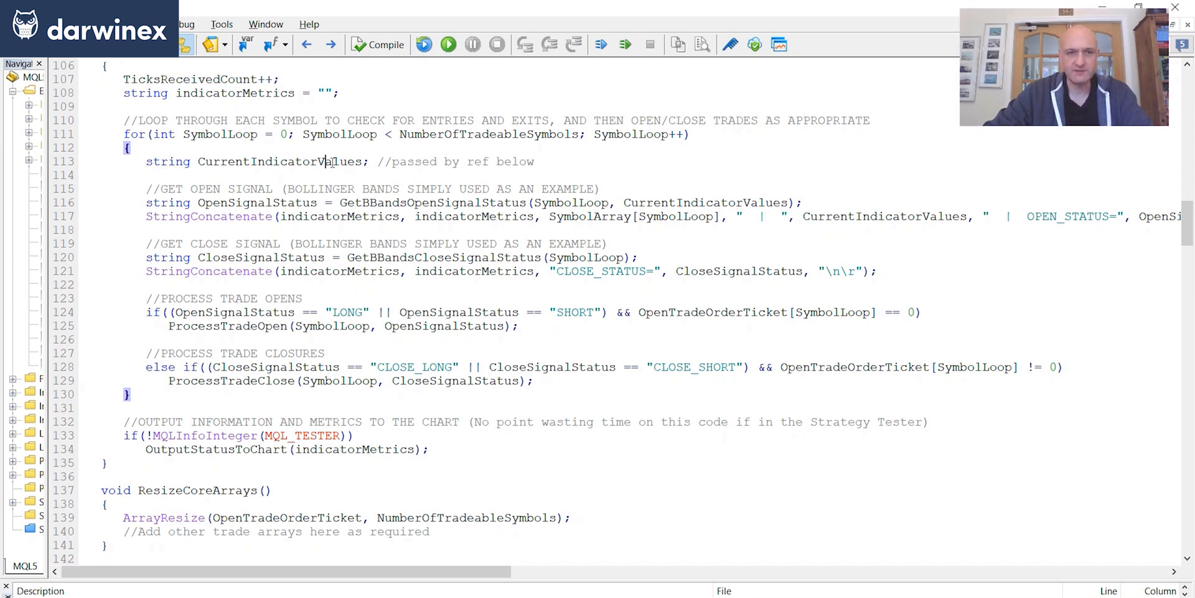
pyautogui.moveTo(149, 188)
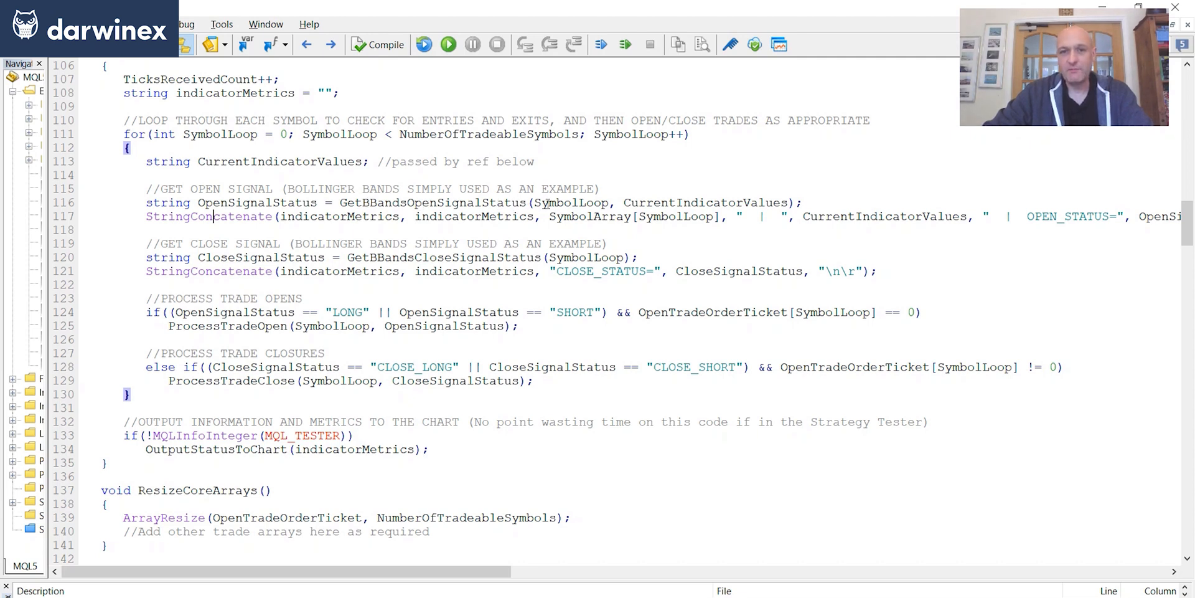
# Step: Select GetBBandsOpenSignalStatus on line 116 to search for its definition
pyautogui.doubleClick(548, 203)
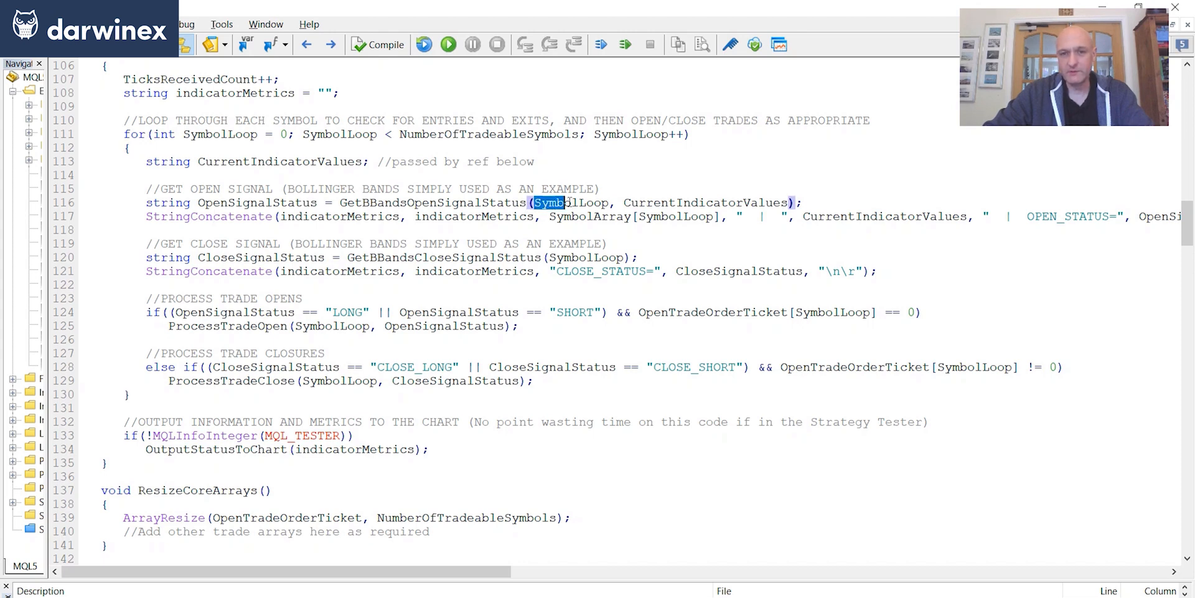
pyautogui.doubleClick(571, 202)
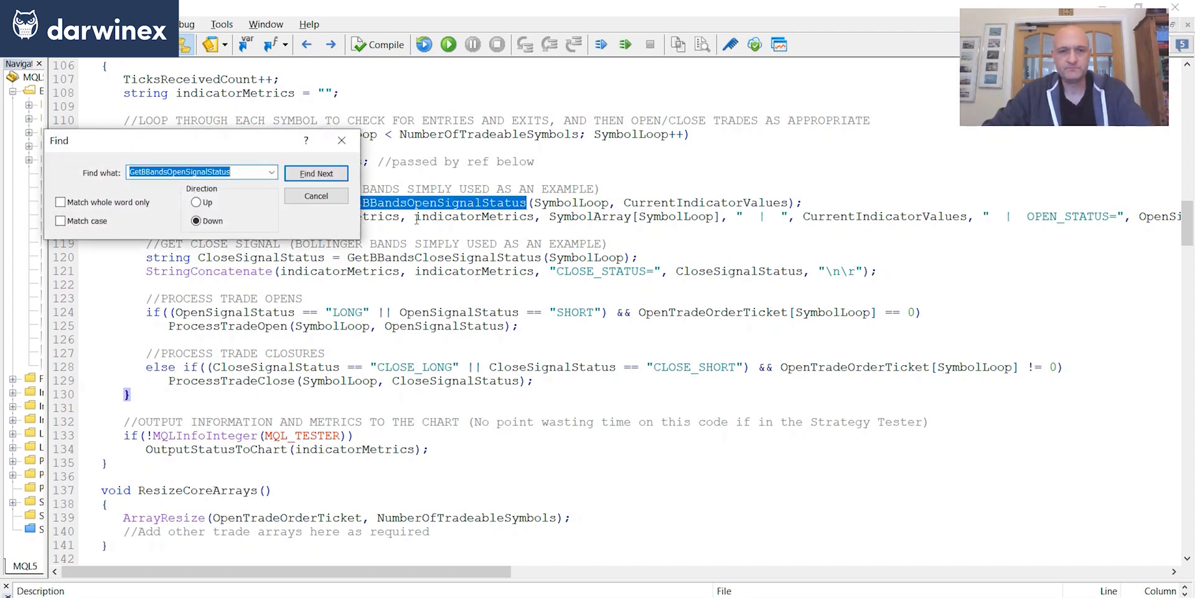
# Step: Jump to GetBBandsOpenSignalStatus and highlight SymbolLoop, handle_BollingerBands and tlamCopyBuffer in its buffer-copy calls
pyautogui.click(315, 173)
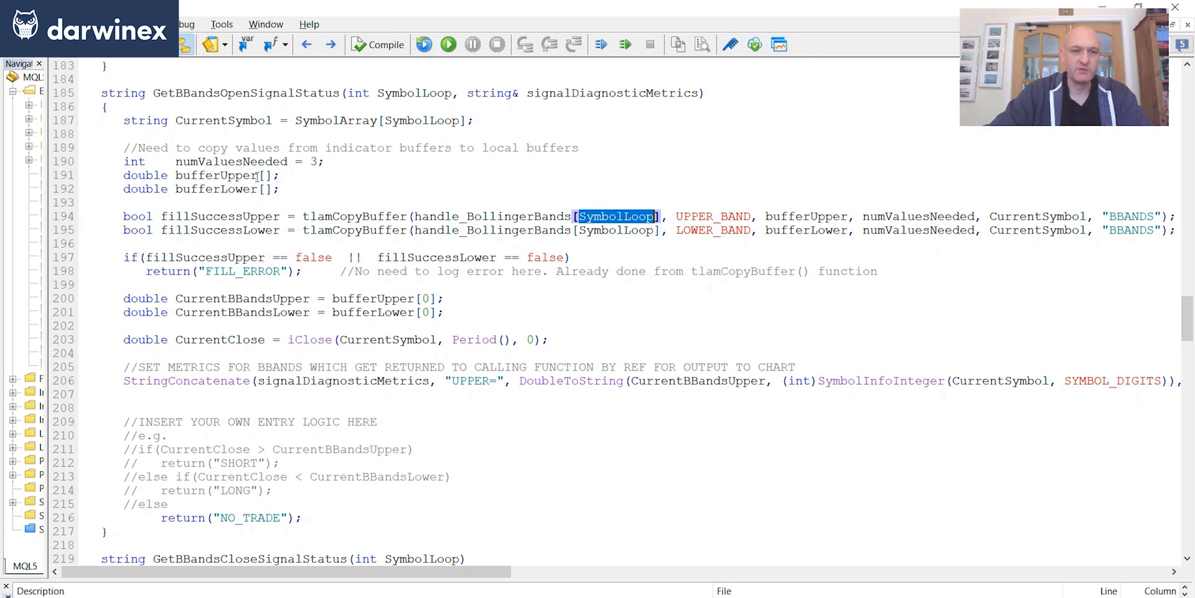
pyautogui.doubleClick(242, 189)
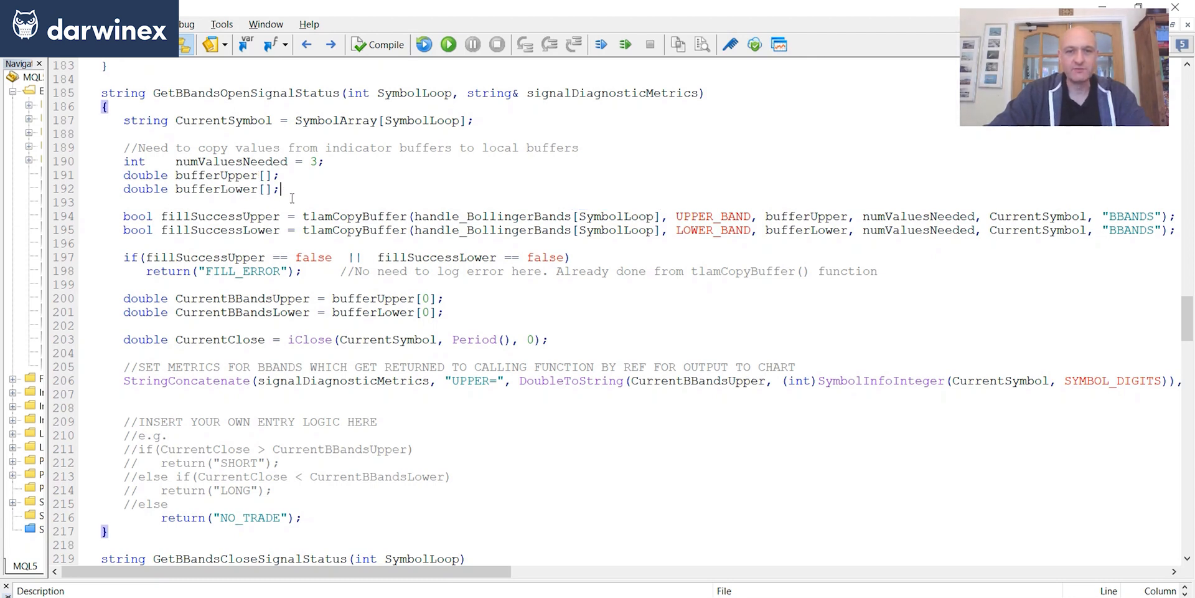
pyautogui.doubleClick(489, 216)
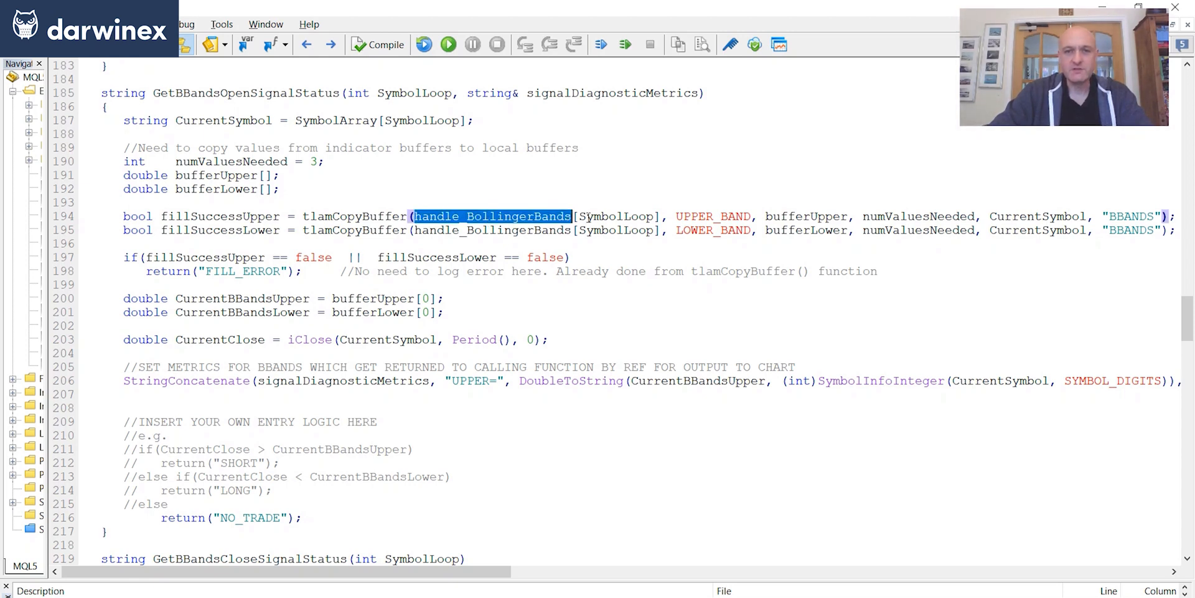
pyautogui.doubleClick(616, 215)
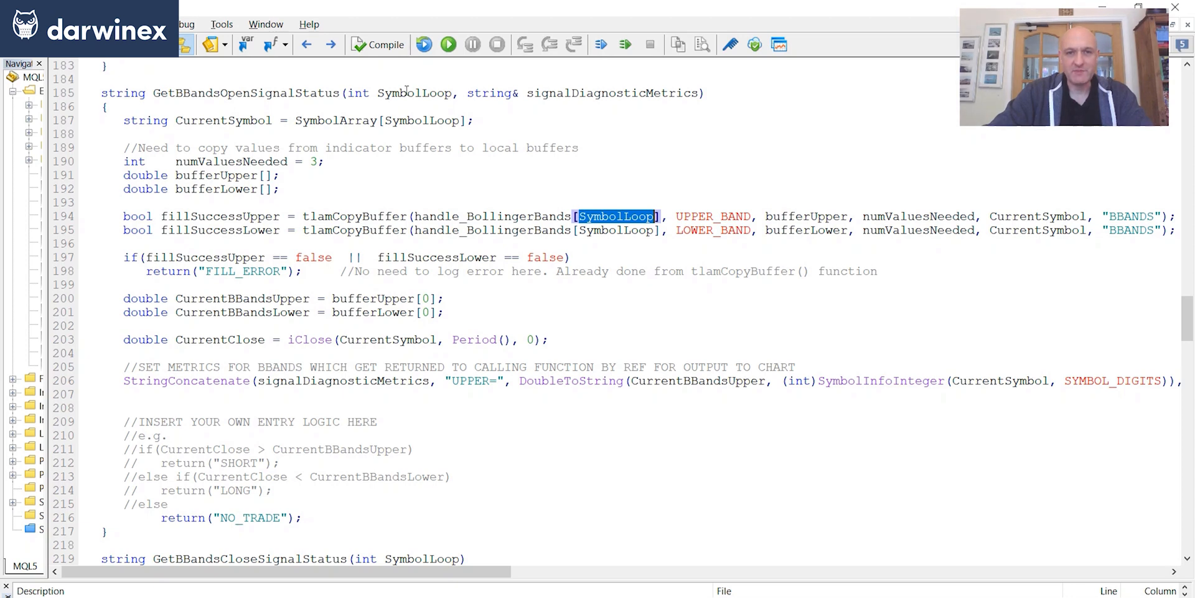
pyautogui.doubleClick(414, 92)
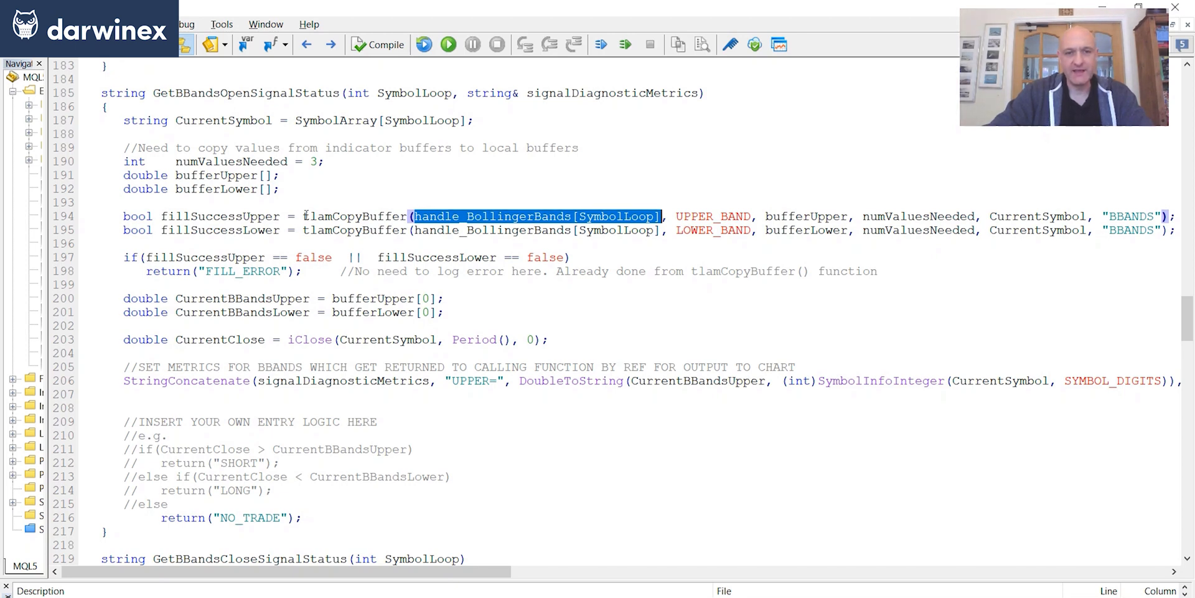
pyautogui.doubleClick(352, 216)
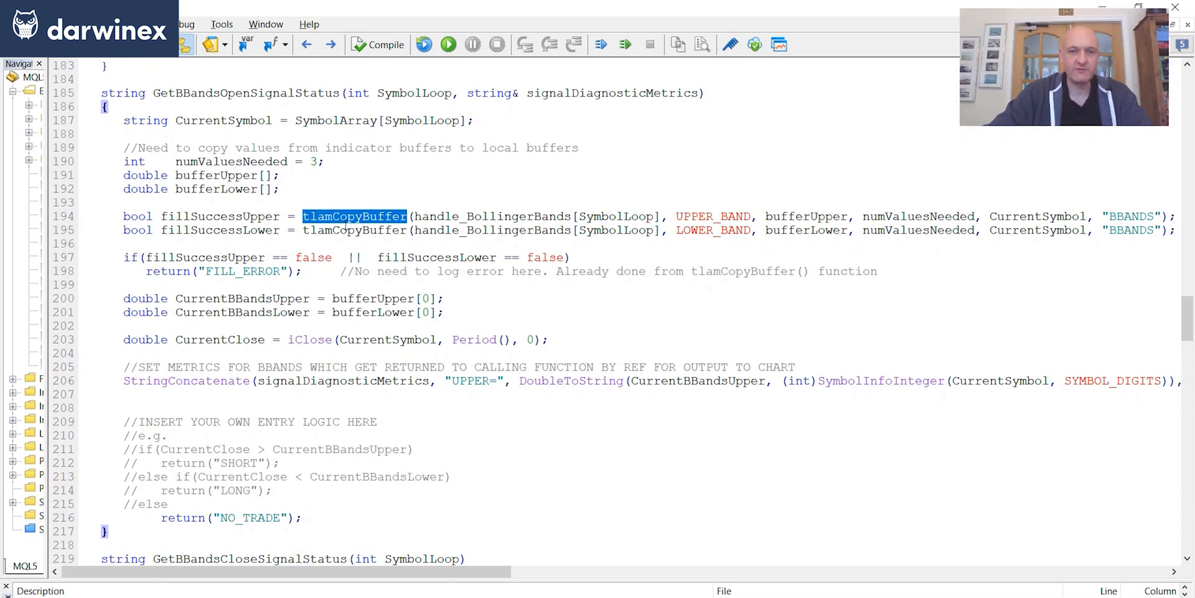
pyautogui.click(355, 216)
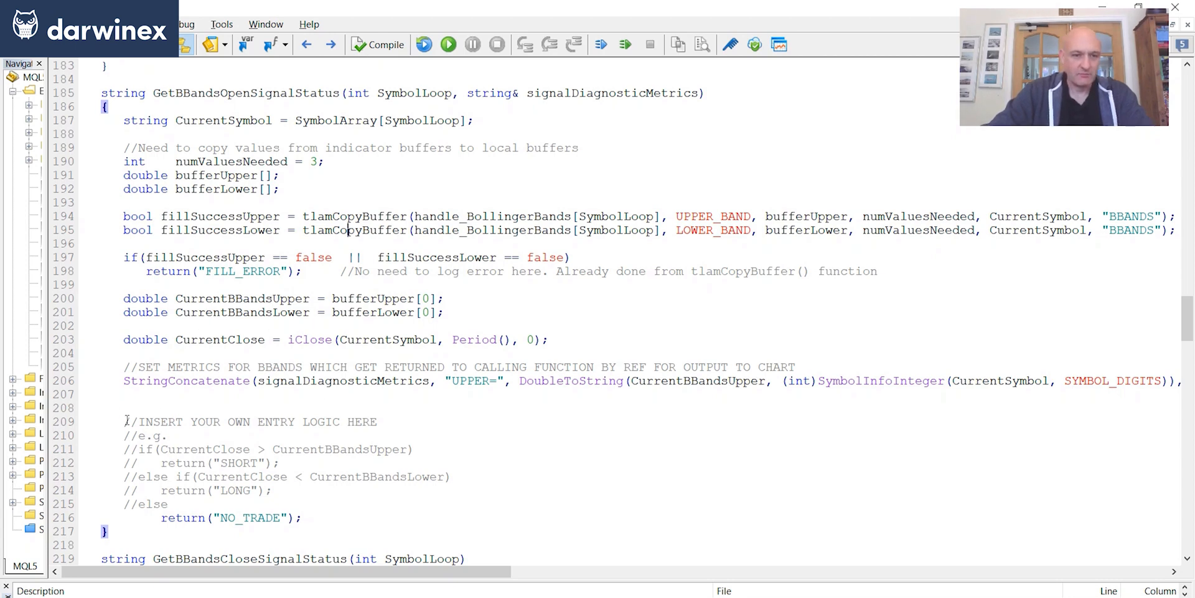
pyautogui.moveTo(123, 422); pyautogui.dragTo(168, 504)
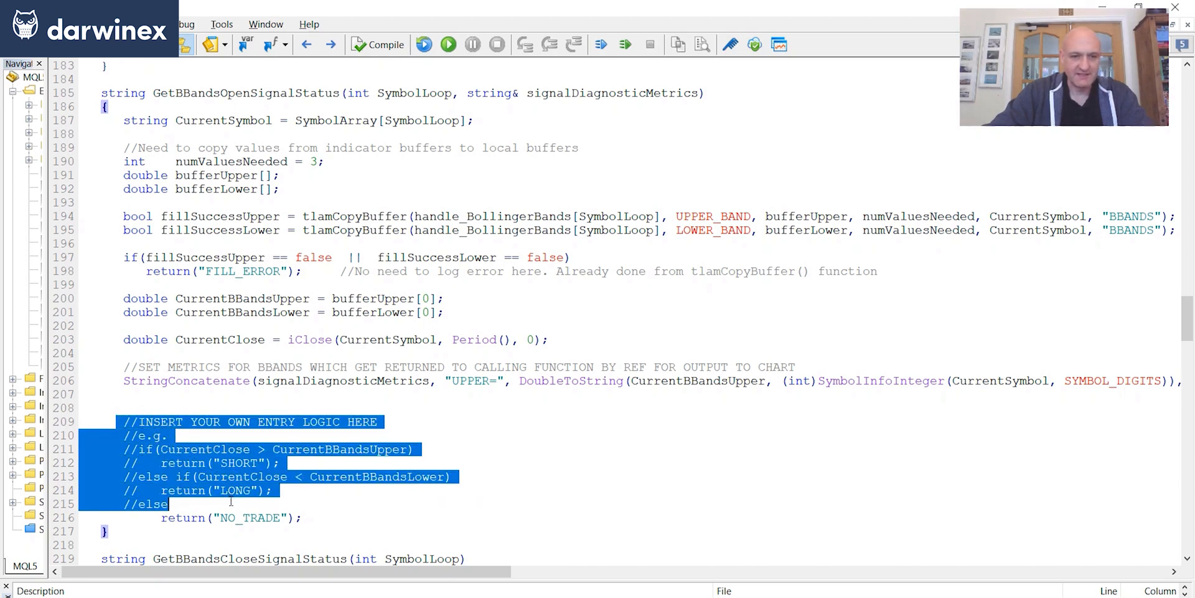
pyautogui.click(201, 507)
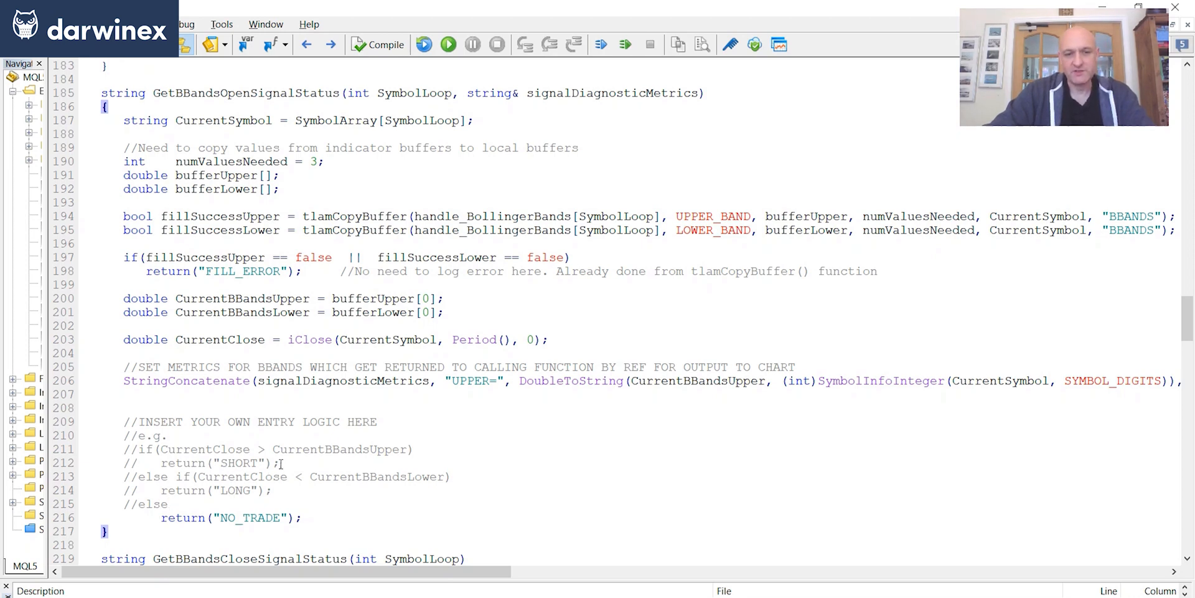
pyautogui.click(168, 504)
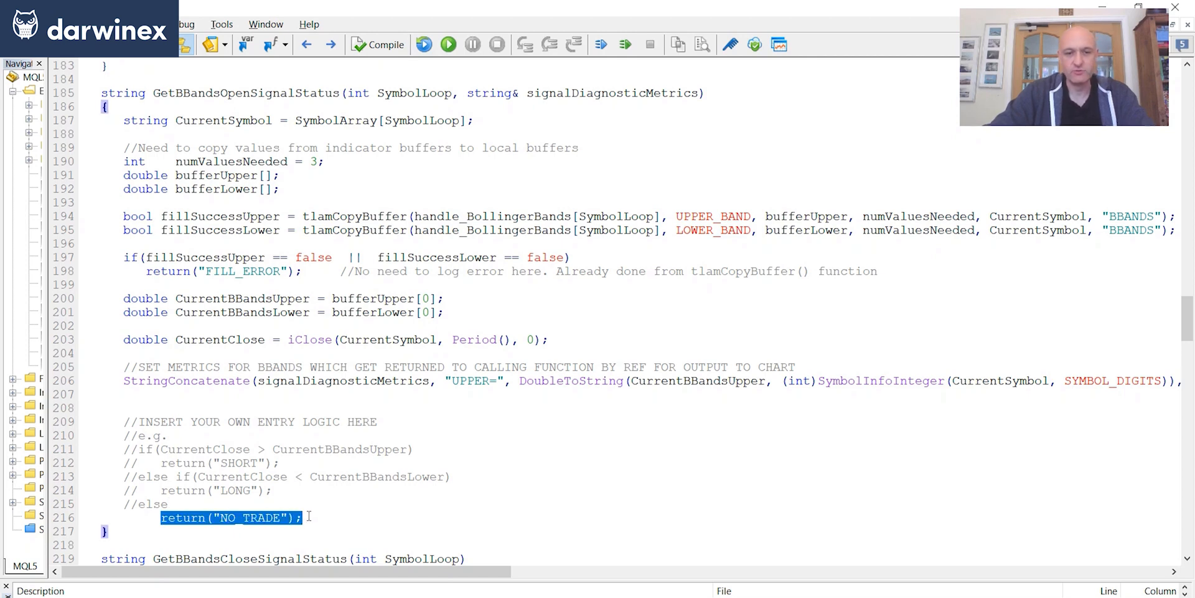
pyautogui.click(302, 518)
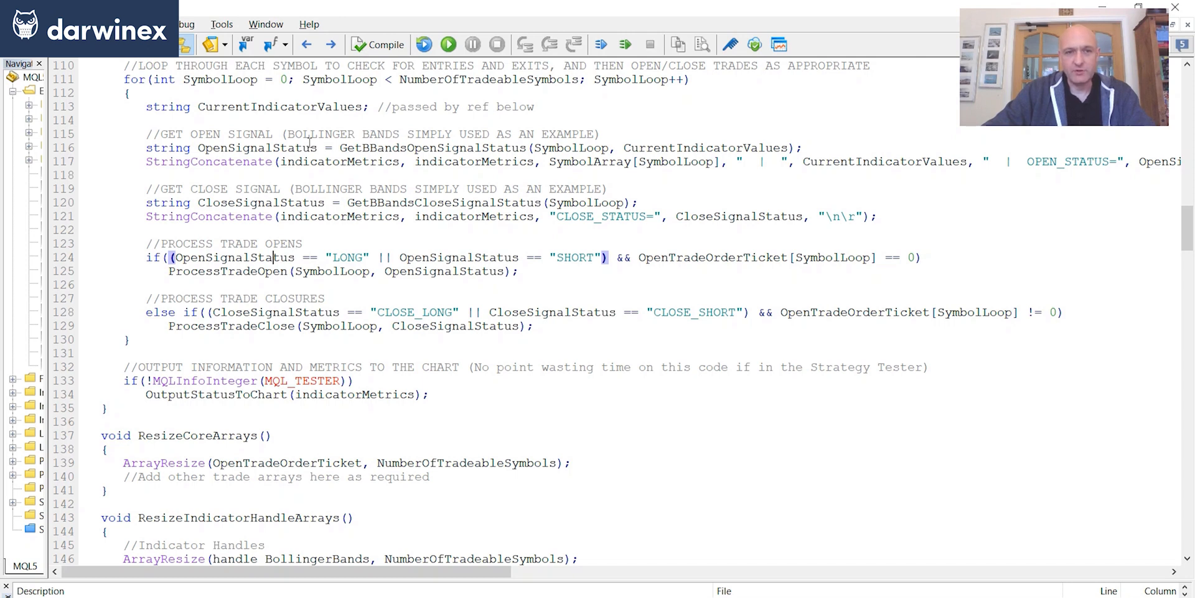
pyautogui.moveTo(315, 284)
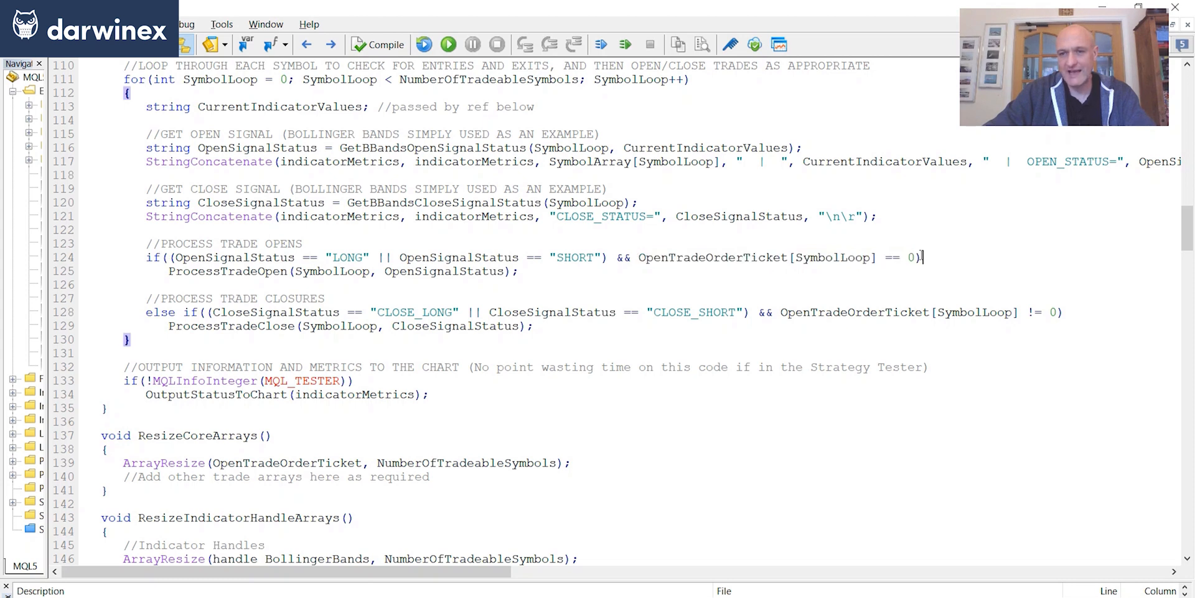
pyautogui.moveTo(827, 256)
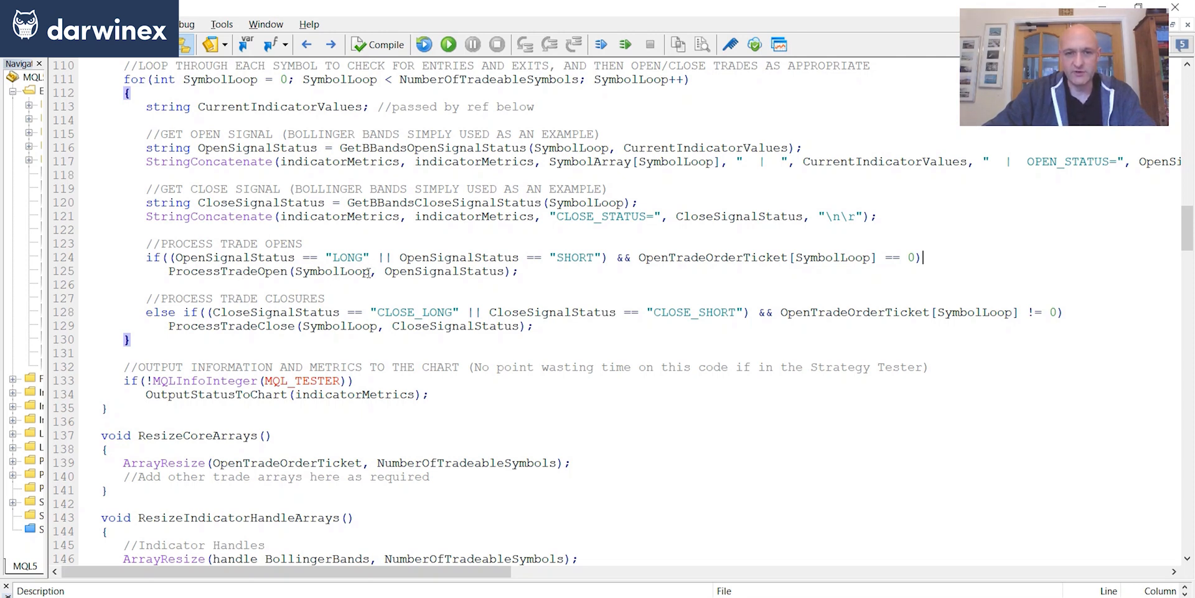
pyautogui.moveTo(461, 272)
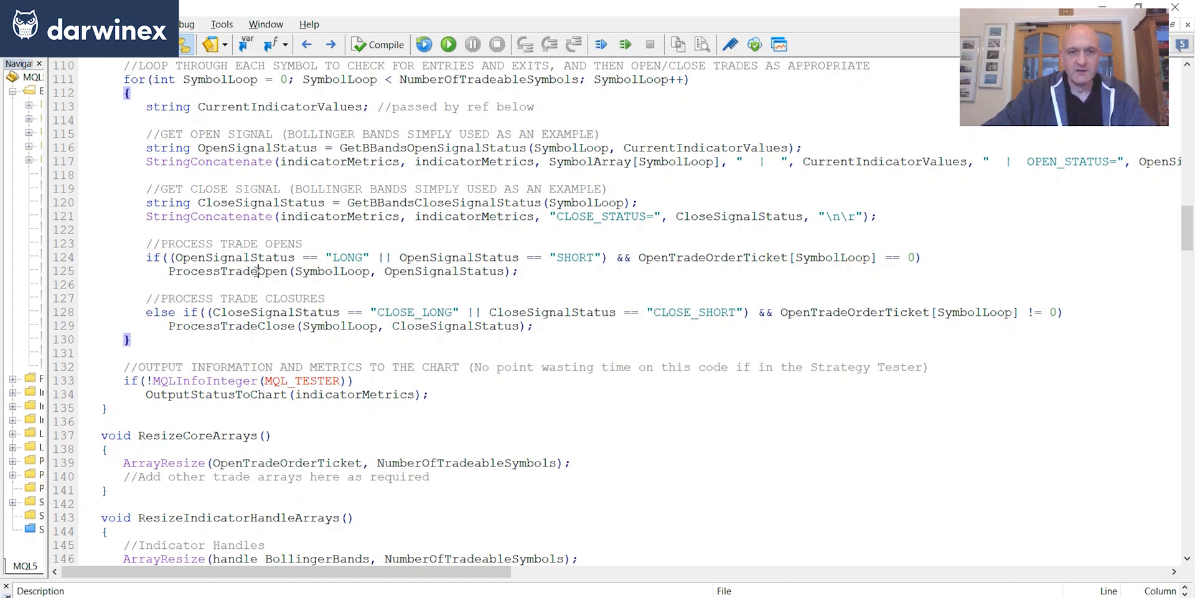
pyautogui.doubleClick(226, 271)
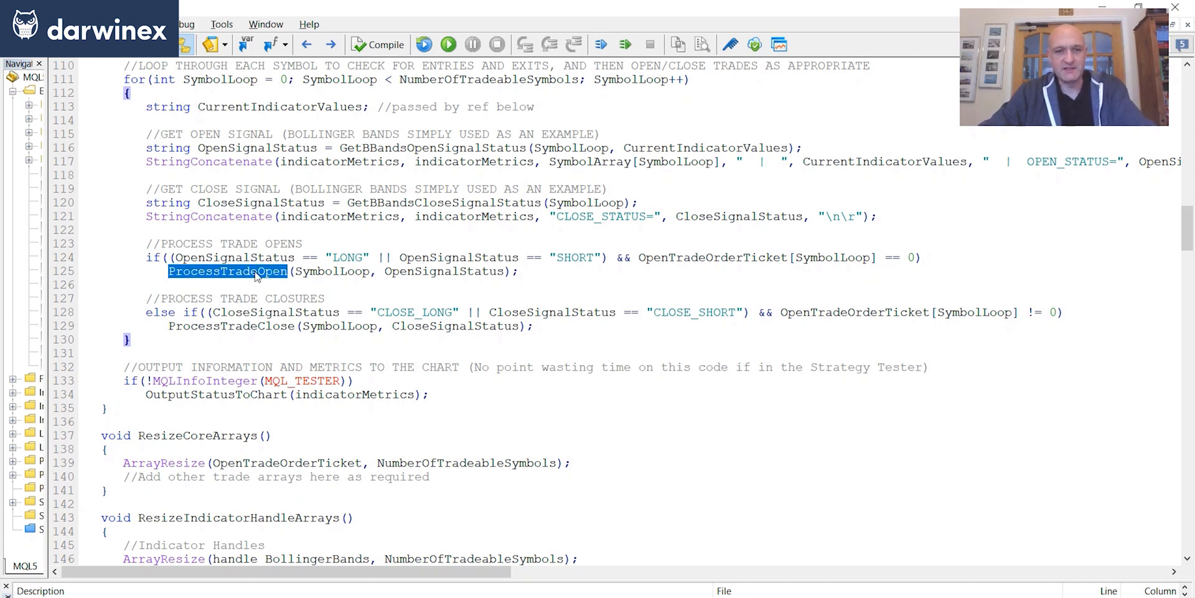
pyautogui.click(315, 173)
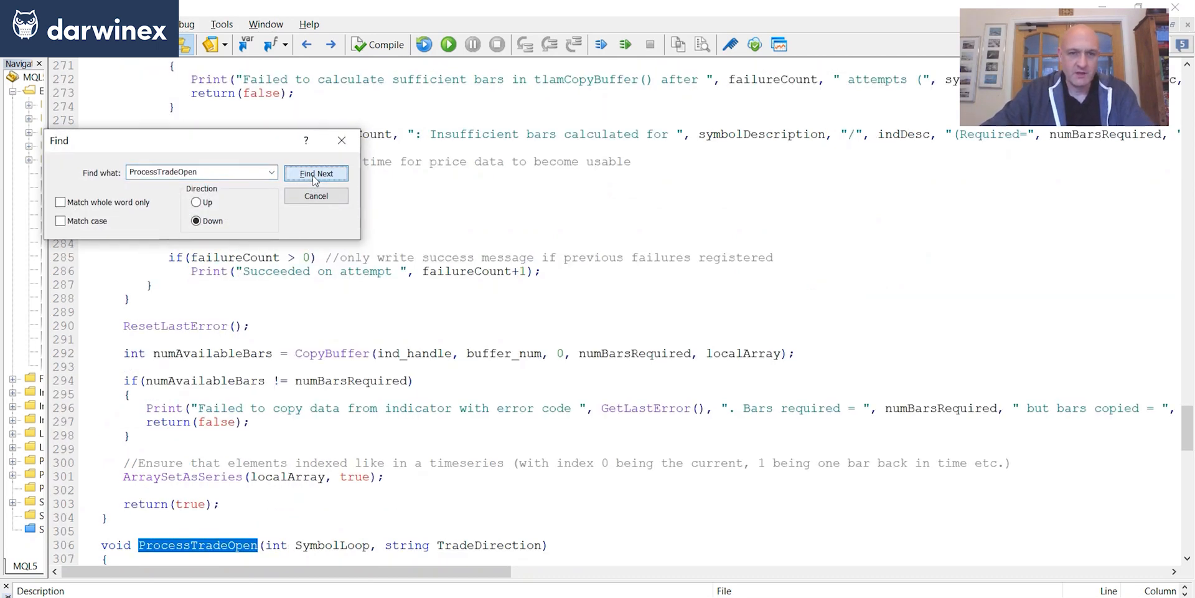
pyautogui.click(315, 173)
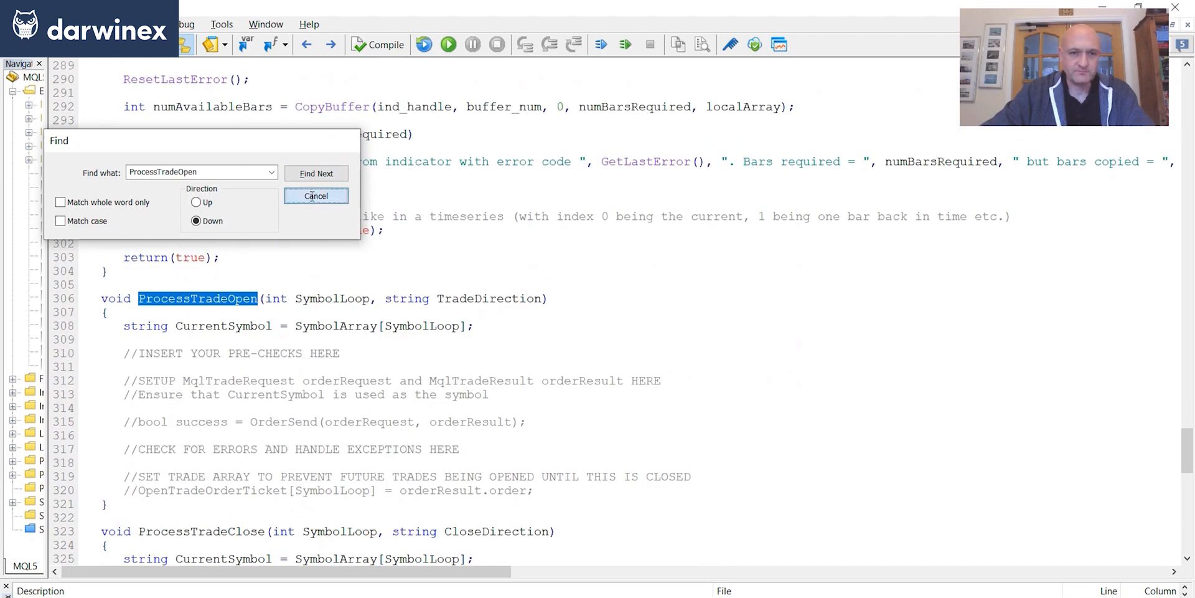
pyautogui.click(315, 195)
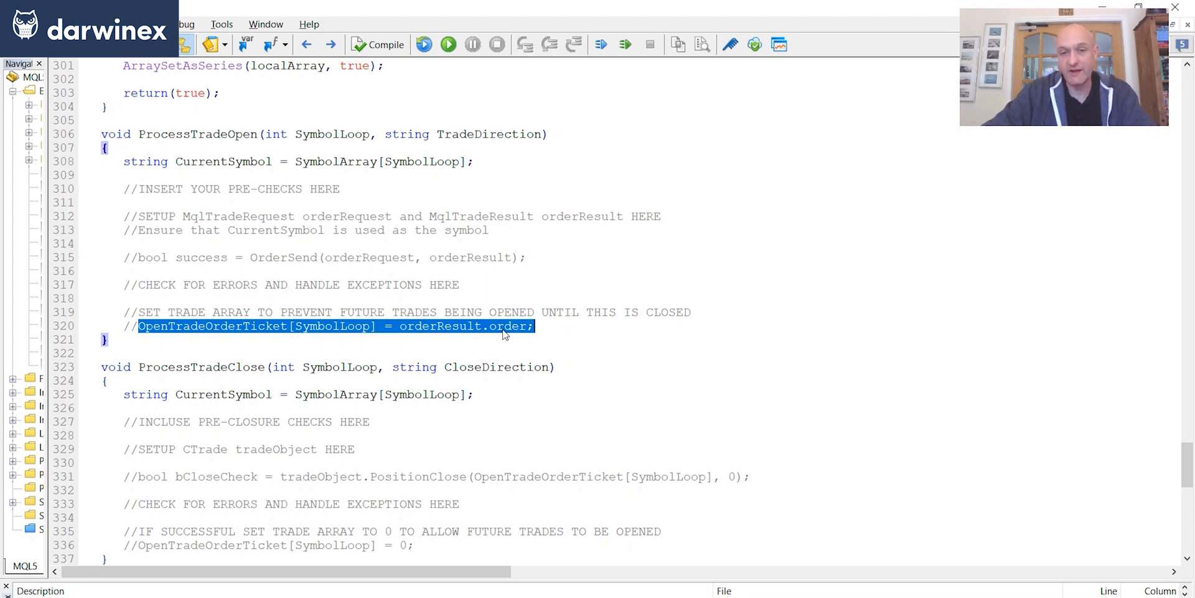
pyautogui.moveTo(515, 329)
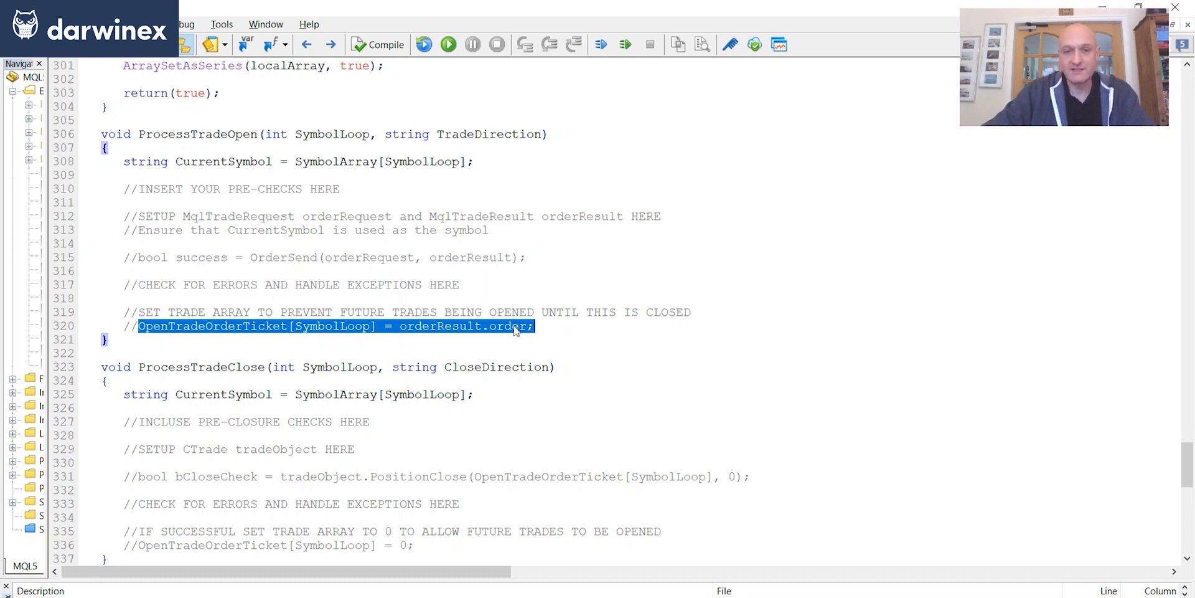
pyautogui.click(536, 324)
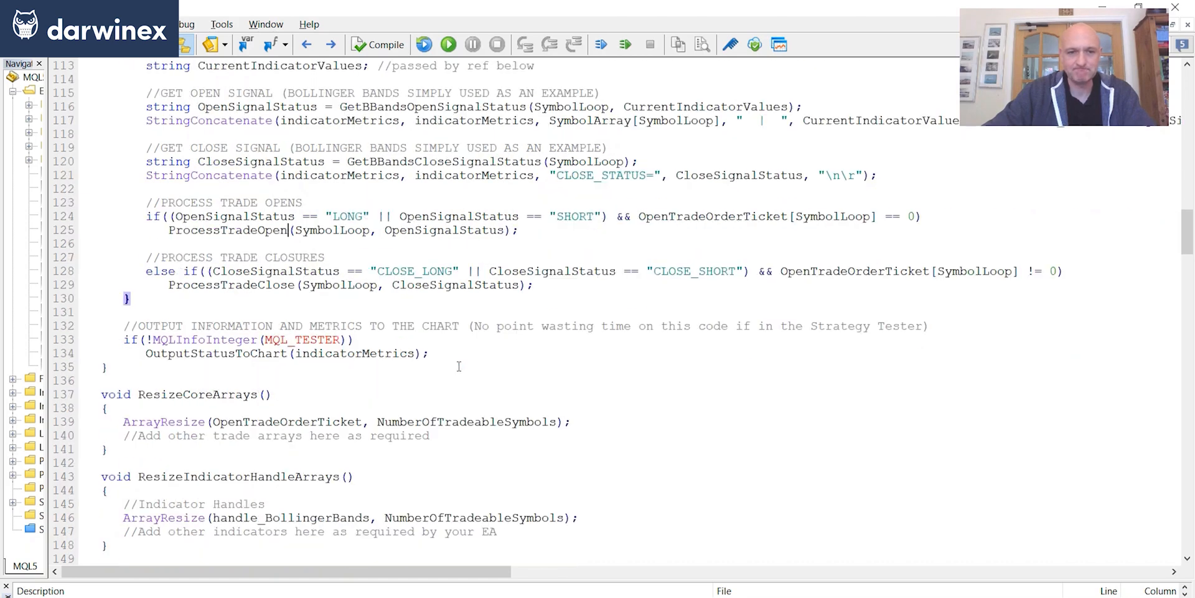
pyautogui.scroll(-3)
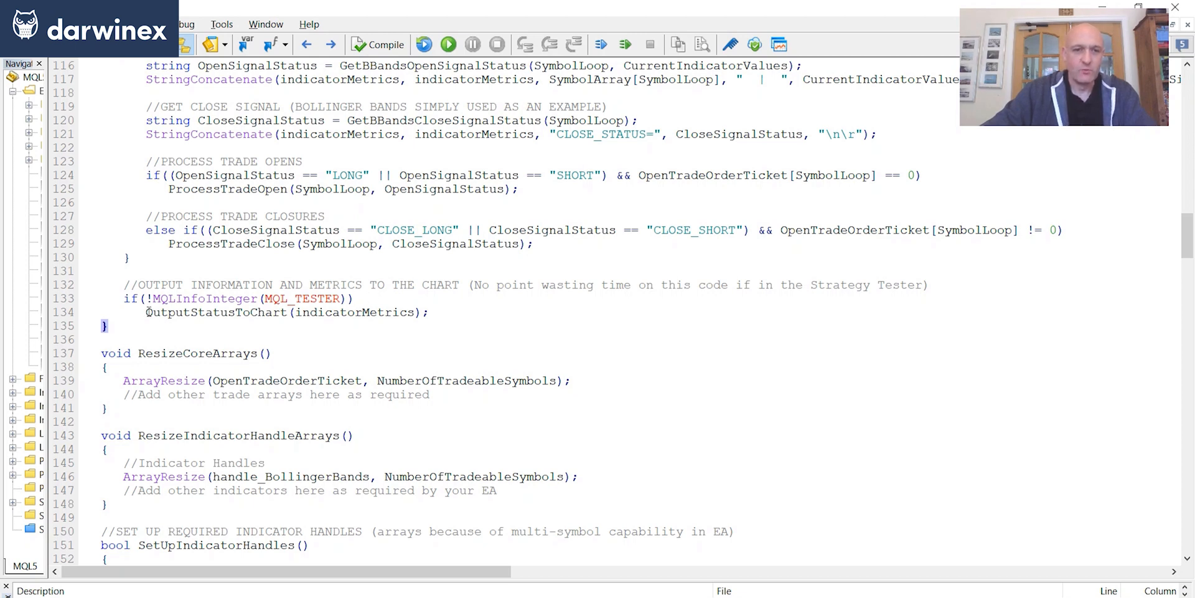
pyautogui.doubleClick(216, 311)
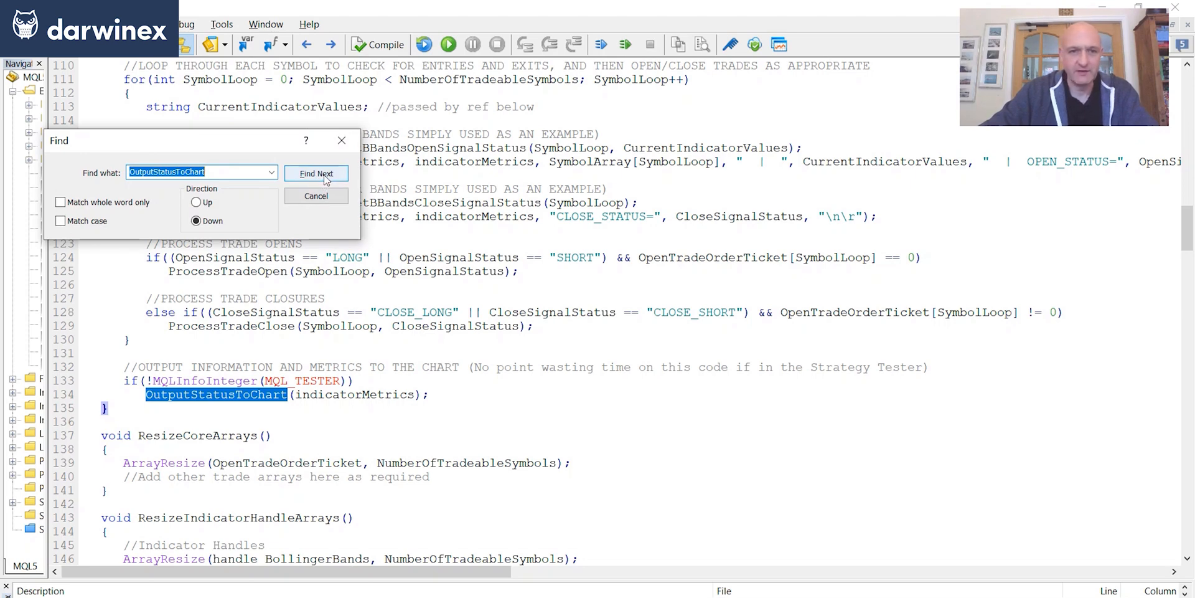
# Step: Find Next to reach the OutputStatusToChart definition
pyautogui.click(315, 173)
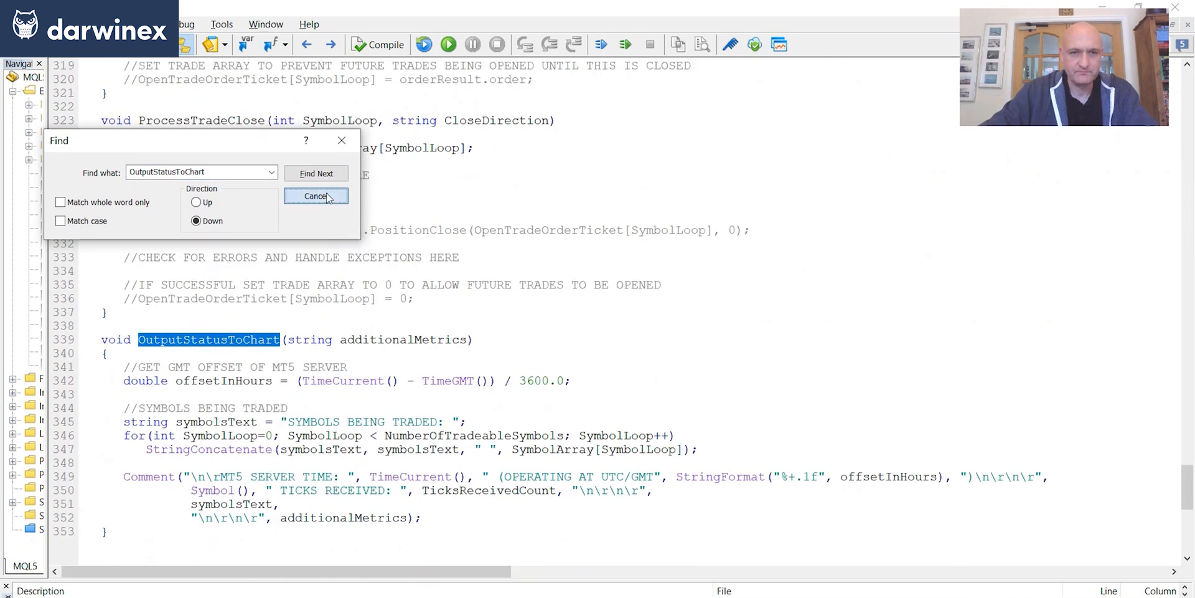
# Step: Cancel the Find dialog and mark symbolsText in the StringConcatenate line
pyautogui.click(315, 195)
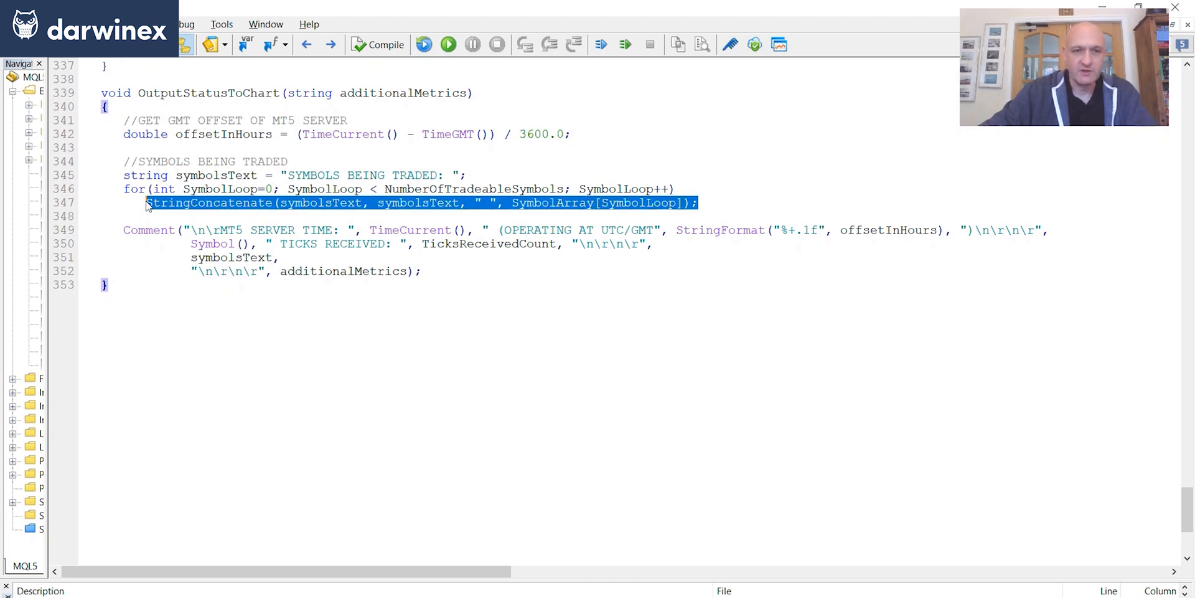
pyautogui.click(348, 203)
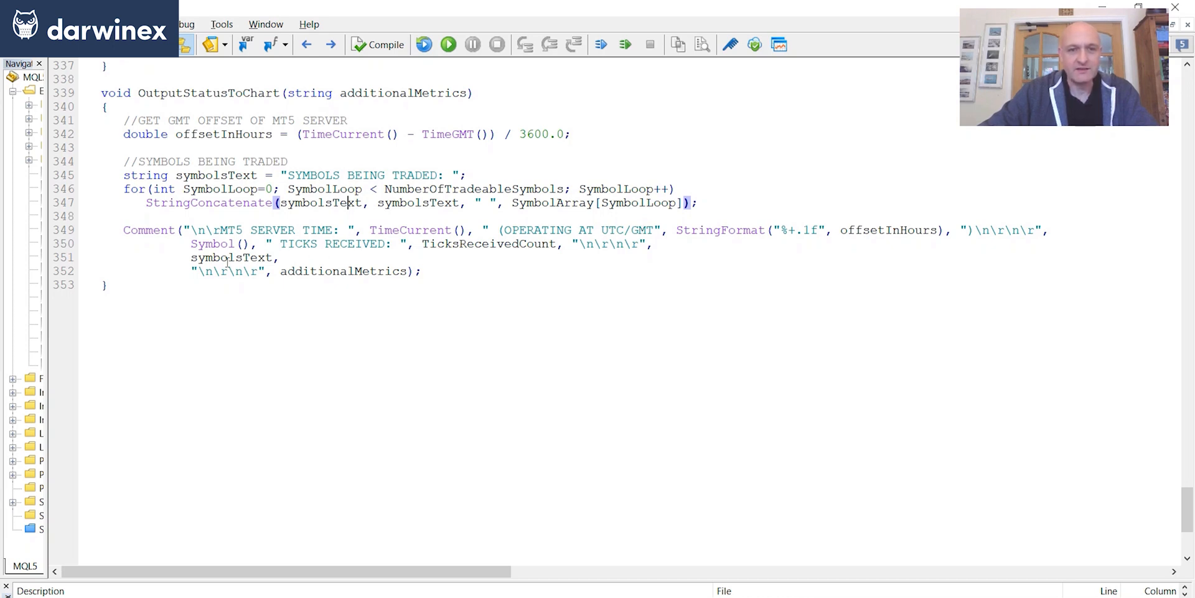
pyautogui.doubleClick(343, 270)
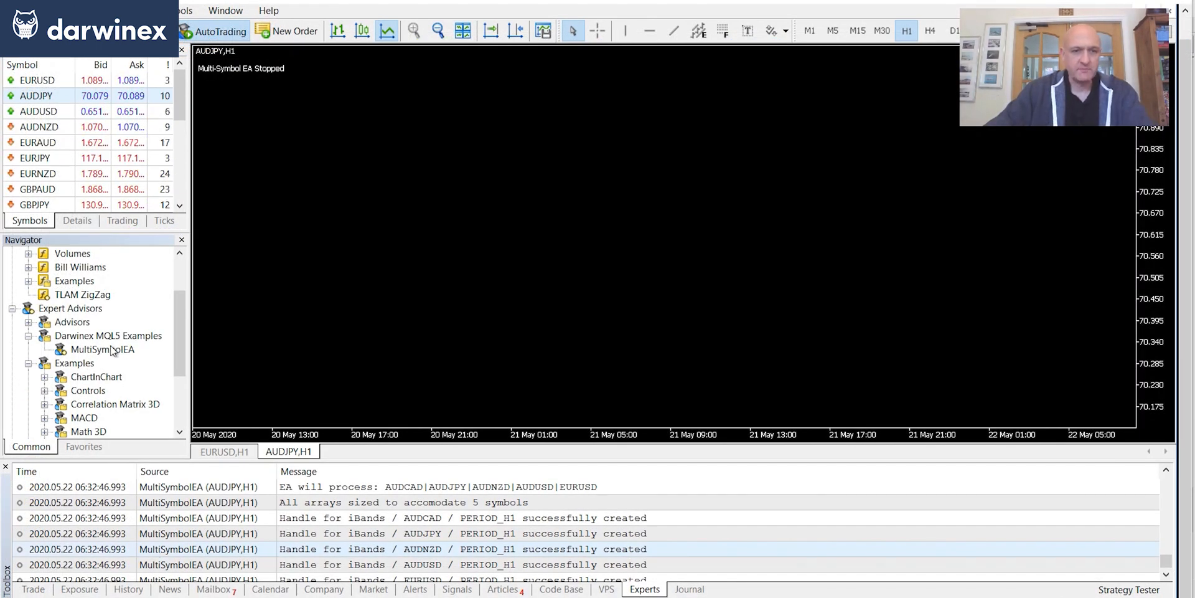
# Step: Attach MultiSymbolEA to the AUDJPY chart keeping the AUDCAD, AUDJPY, AUDNZD, AUDUSD, EURUSD input
pyautogui.doubleClick(101, 348)
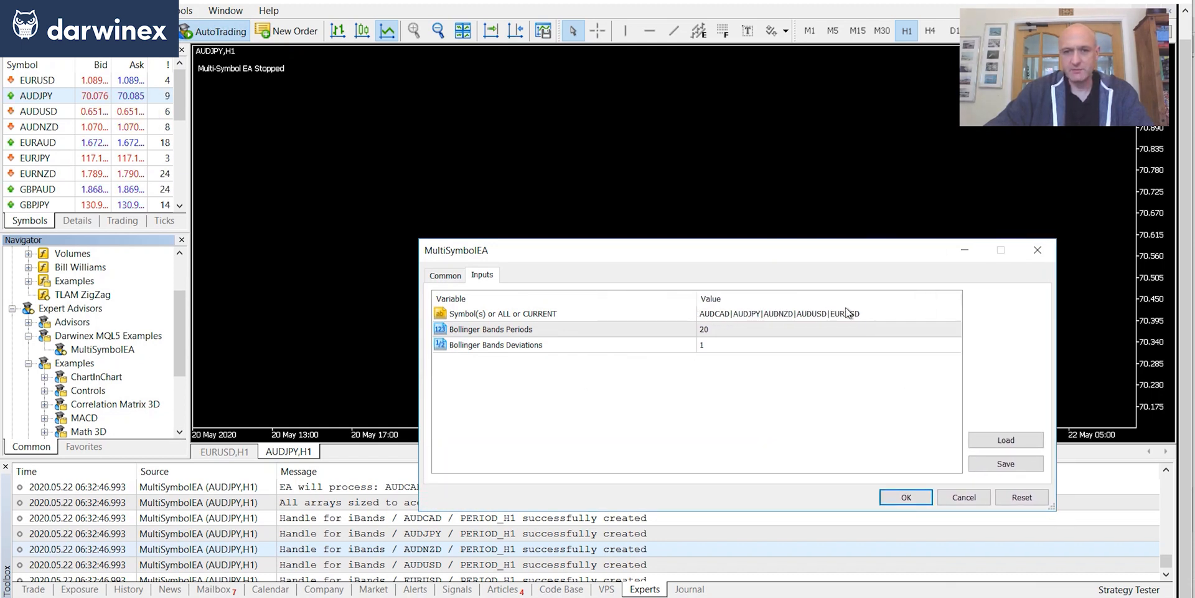
pyautogui.click(906, 497)
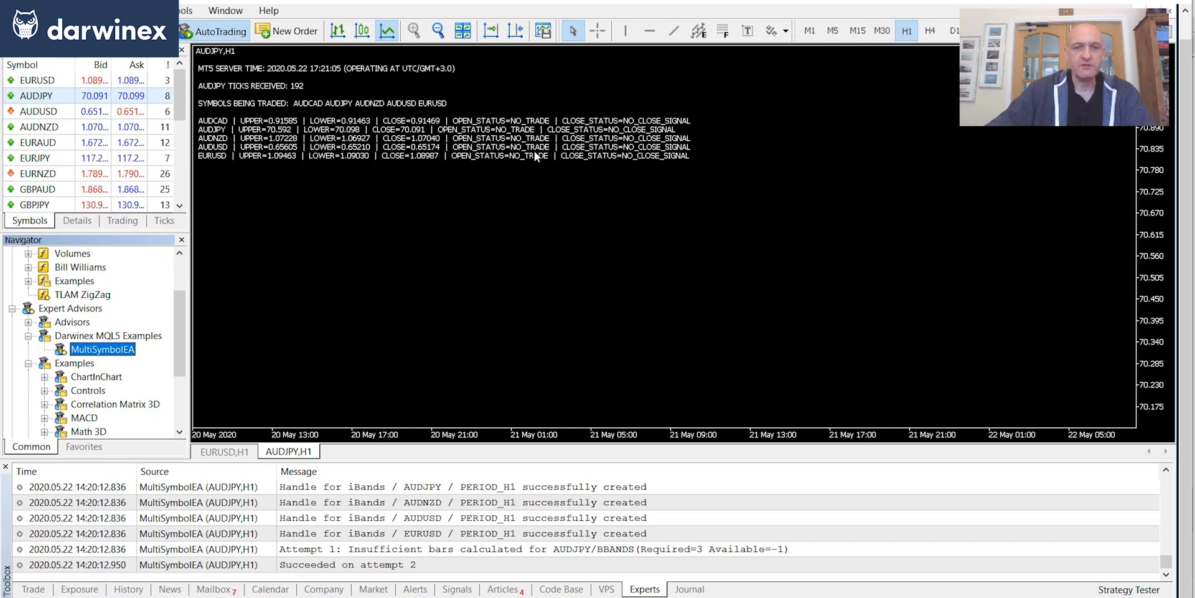
# Step: Via Expert List properties, set MultiSymbolEA's Symbol(s) input to ALL and restart it
pyautogui.rightClick(535, 157)
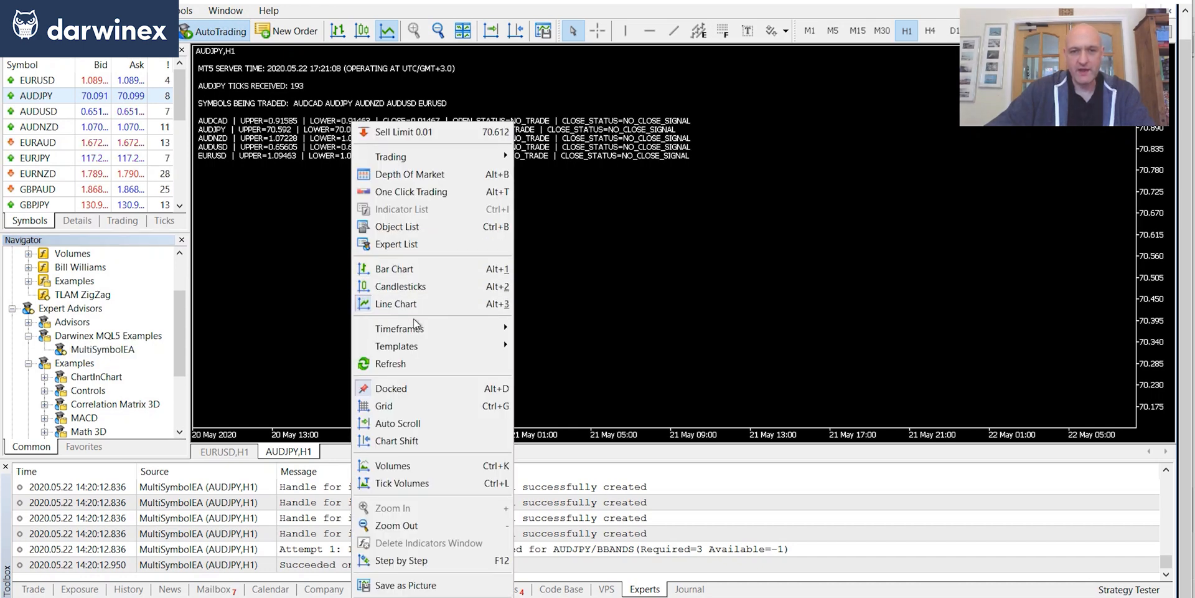
pyautogui.click(396, 244)
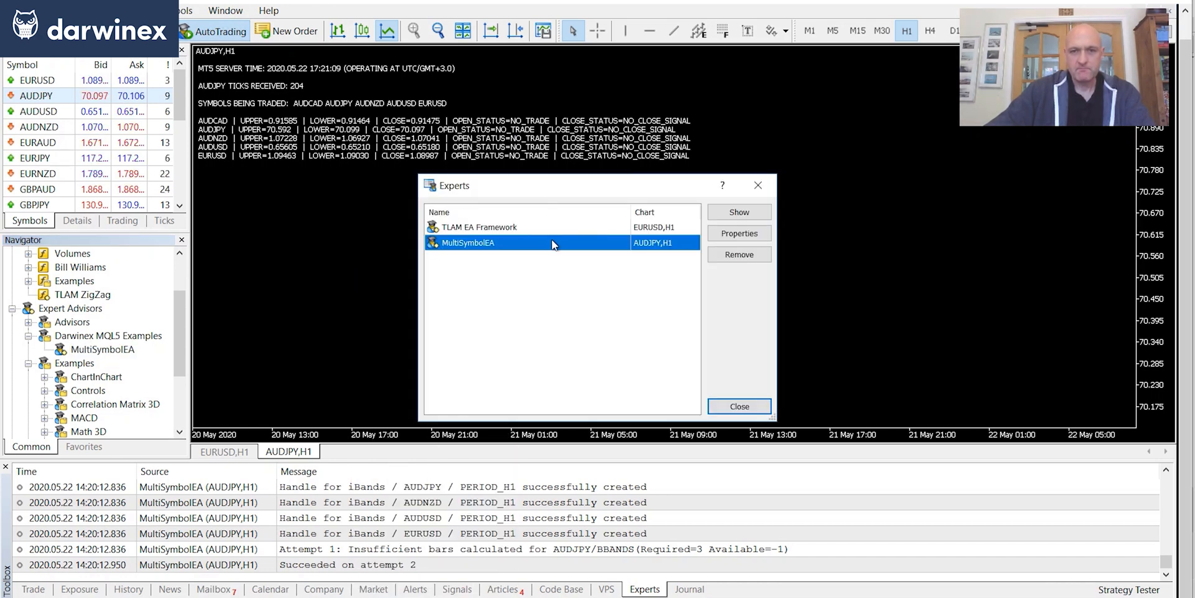
pyautogui.click(738, 232)
pyautogui.write('ALL')
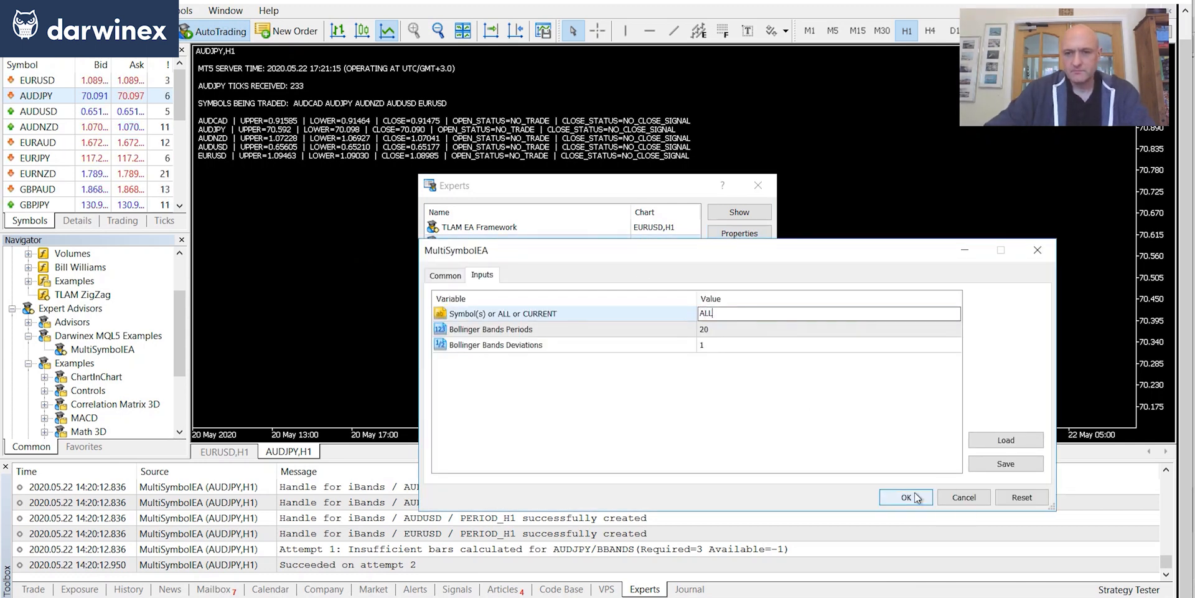
pyautogui.click(905, 497)
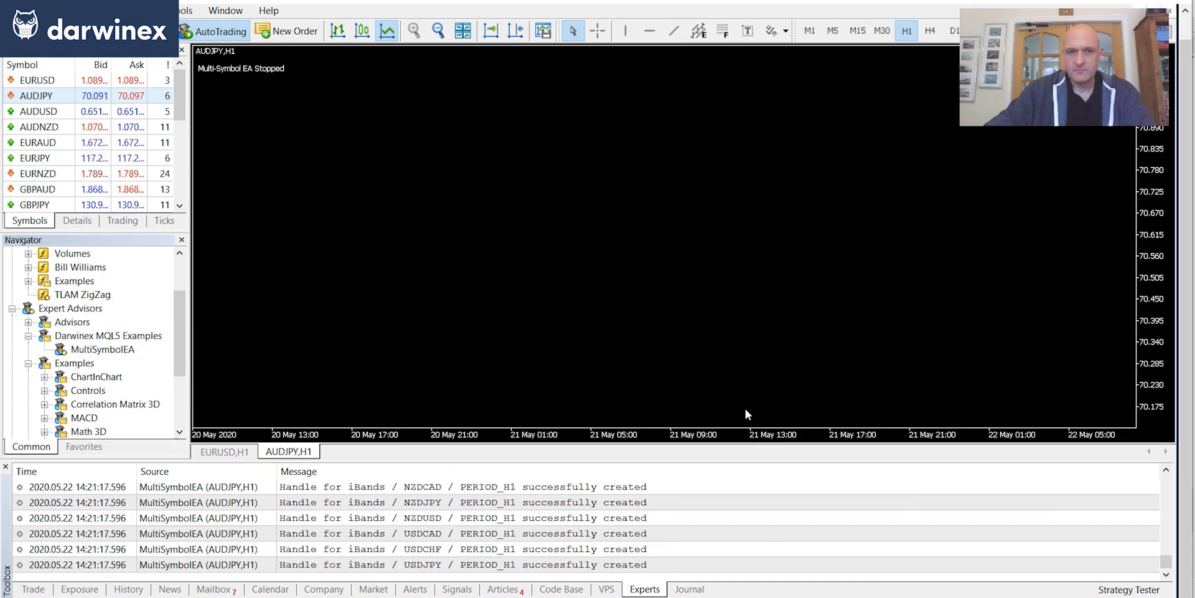
pyautogui.moveTo(494, 362)
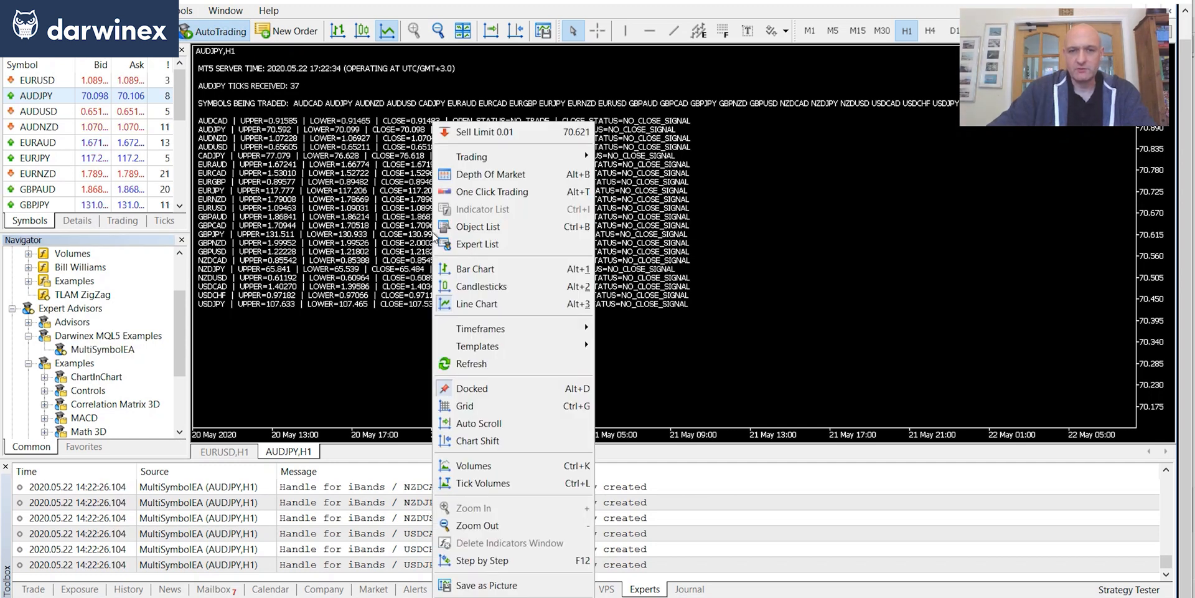
# Step: Set MultiSymbolEA's Symbol(s) input to CURRENT and restart it on AUDJPY only
pyautogui.click(478, 244)
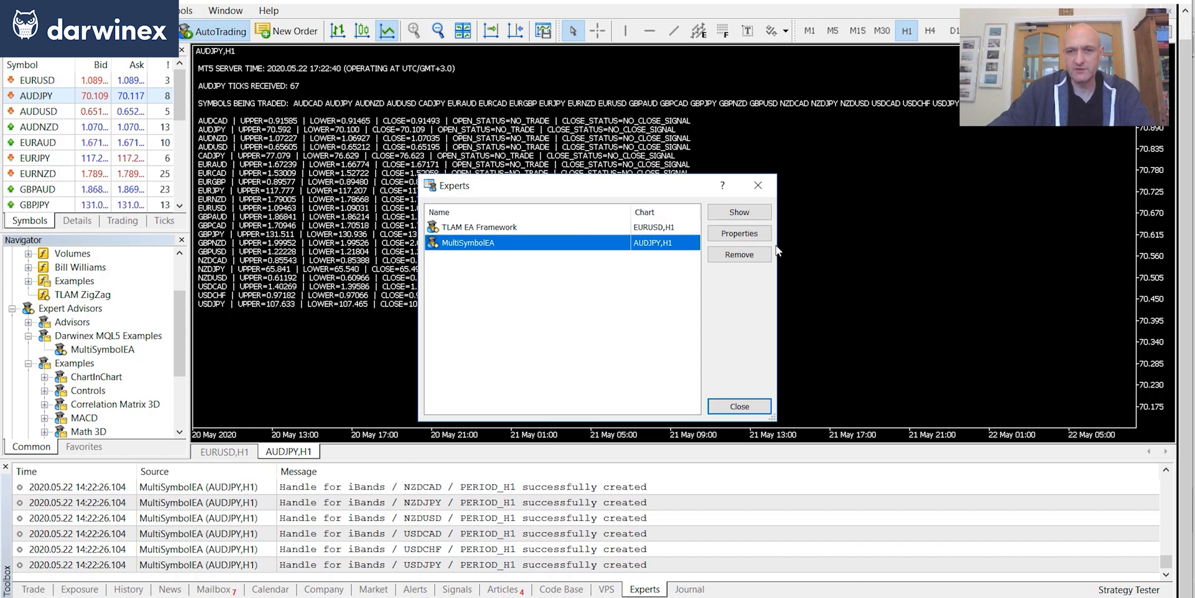
pyautogui.click(737, 233)
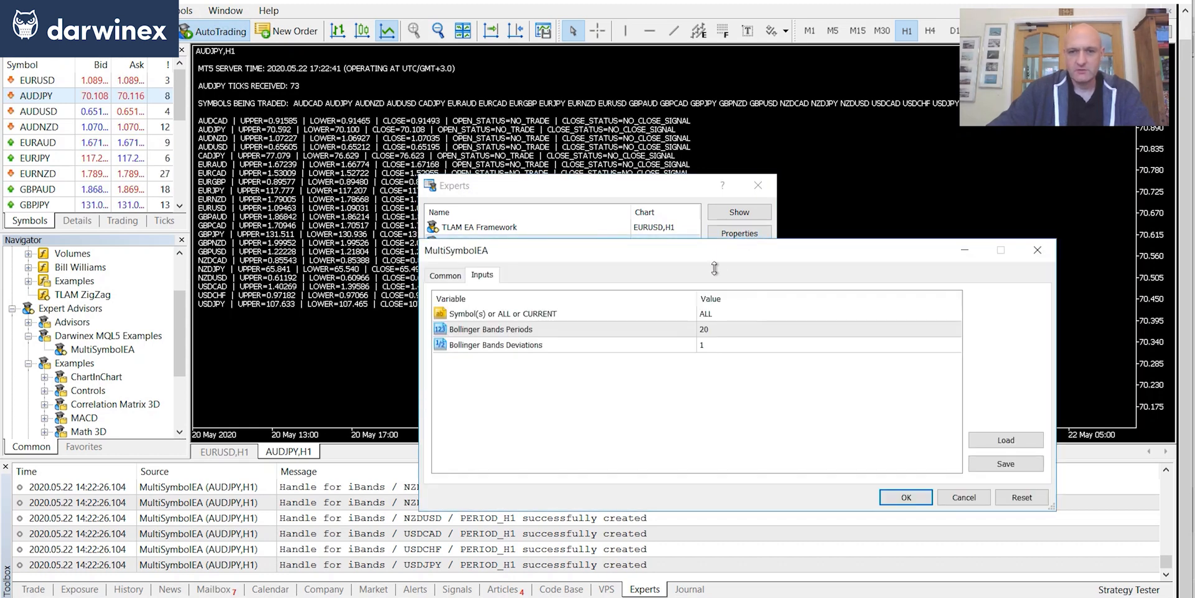
pyautogui.click(828, 312)
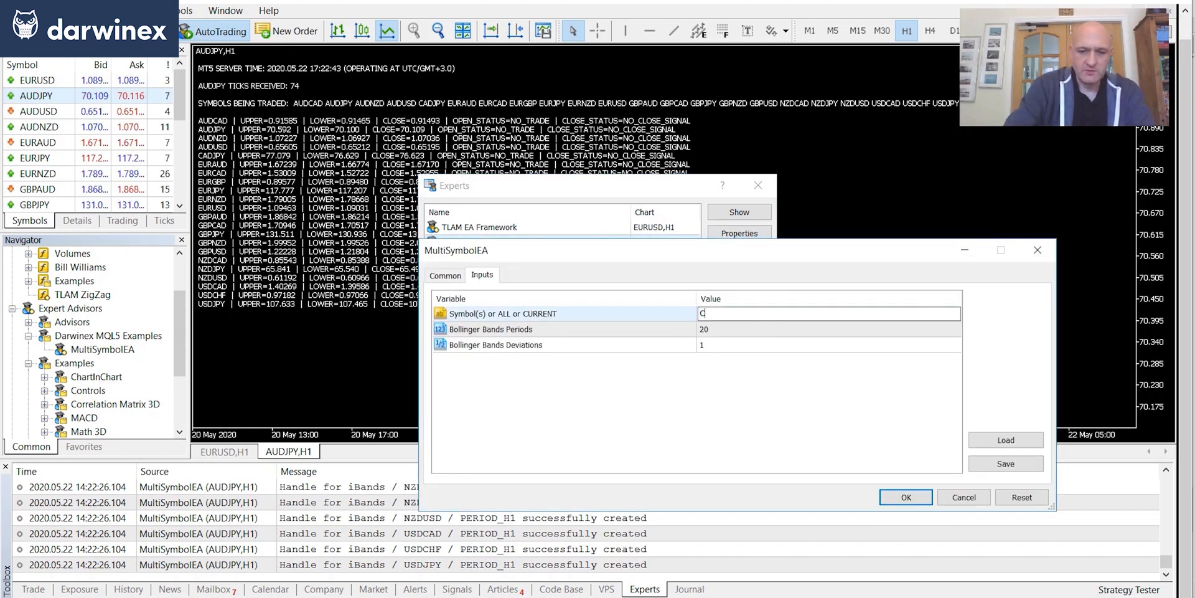
pyautogui.write('URRENT')
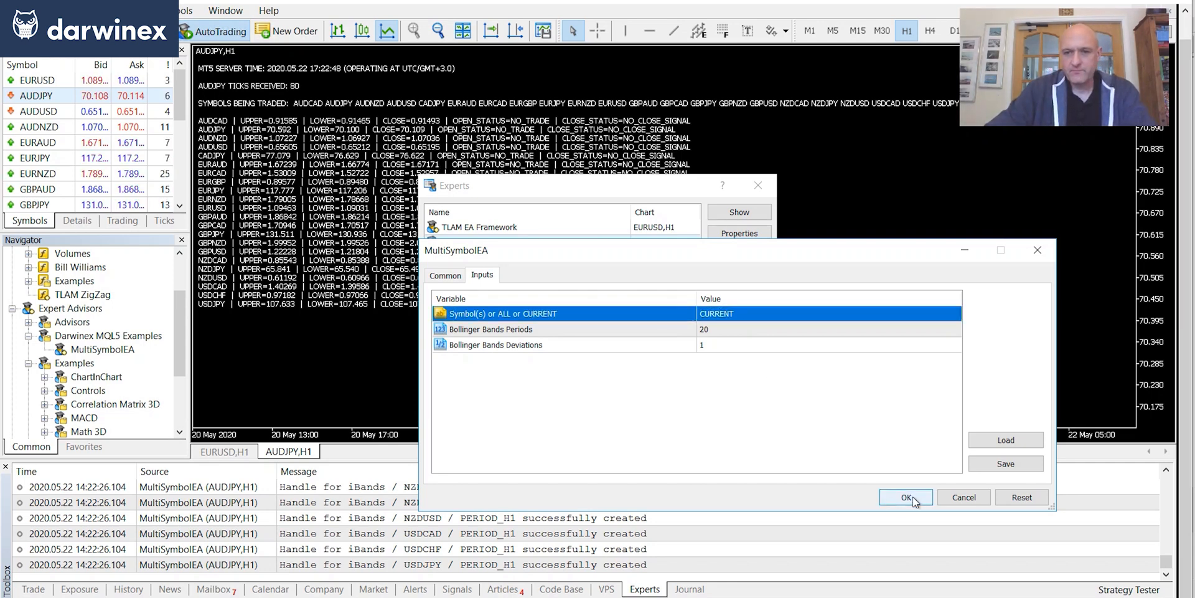
pyautogui.click(905, 497)
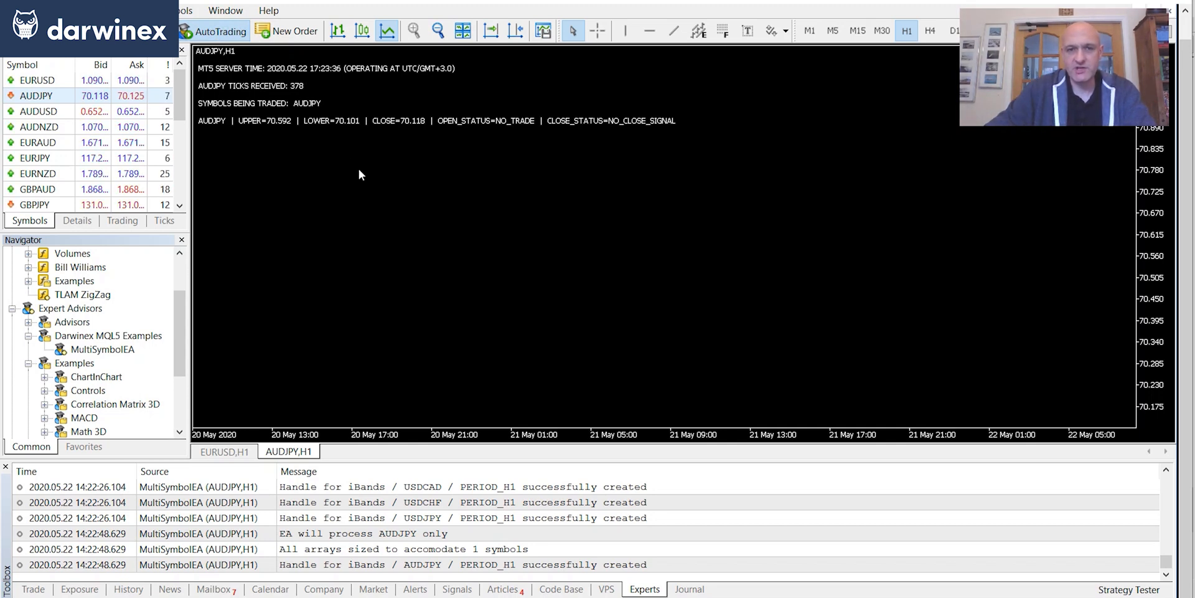
# Step: Set MultiSymbolEA's Symbol(s) input to XAUUSD, a symbol not in Market Watch, and restart it
pyautogui.rightClick(360, 174)
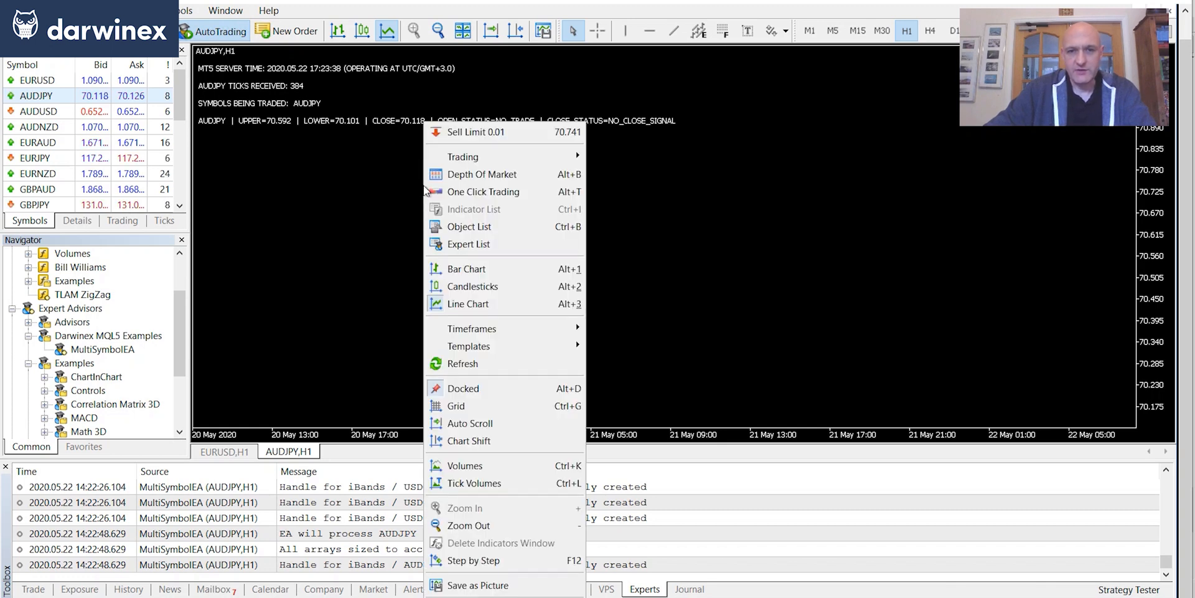
pyautogui.click(470, 244)
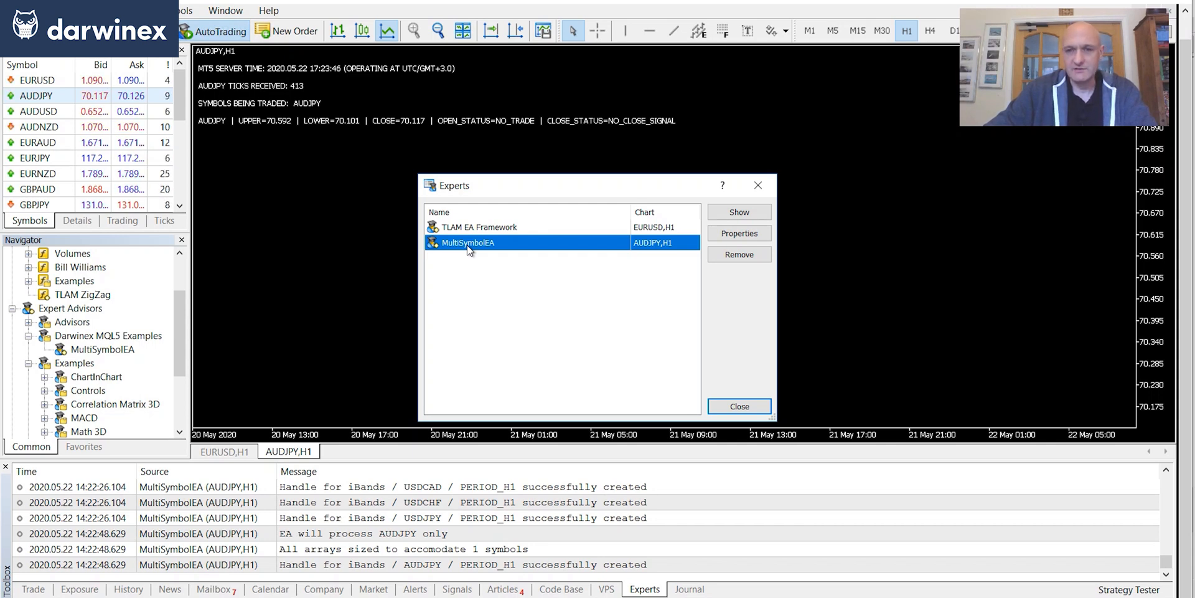
pyautogui.click(738, 233)
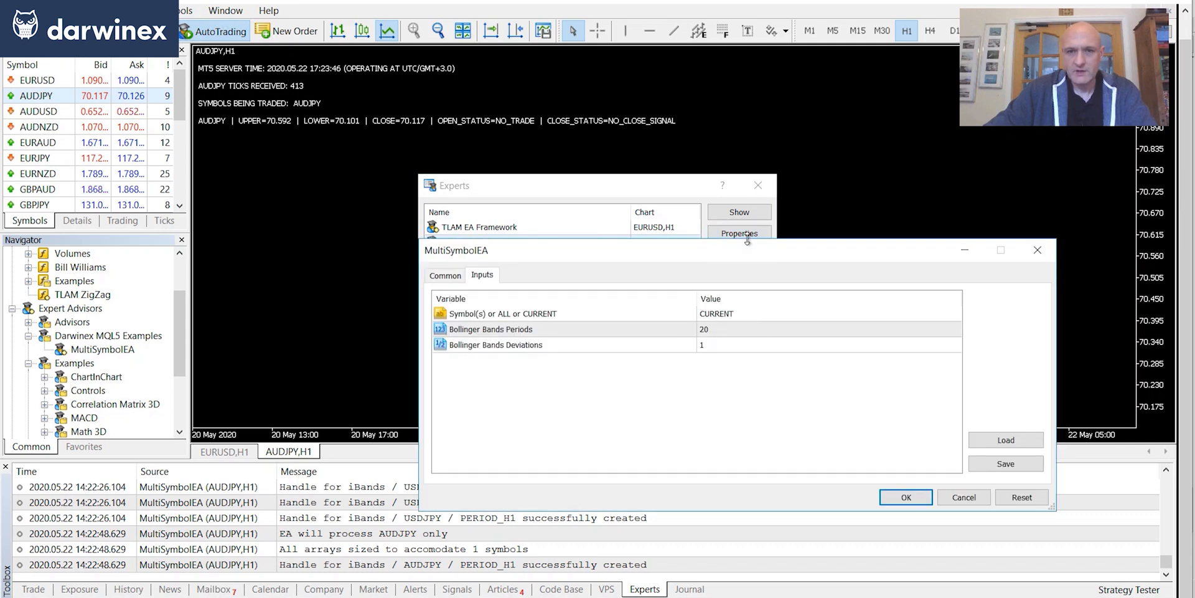
pyautogui.click(826, 314)
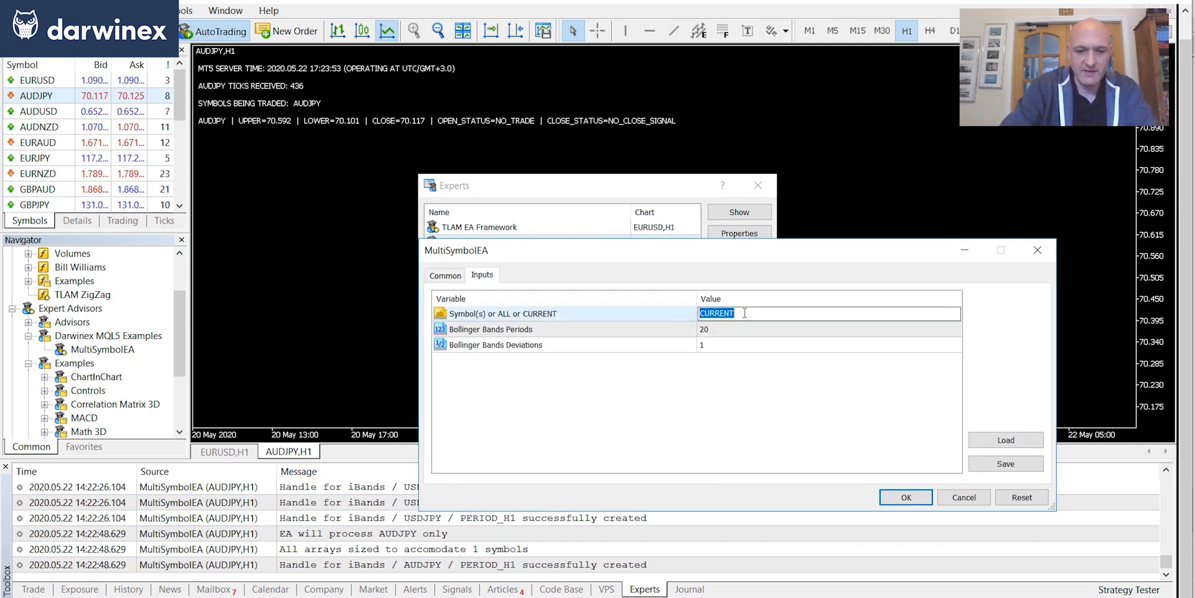
pyautogui.write('XAUUS')
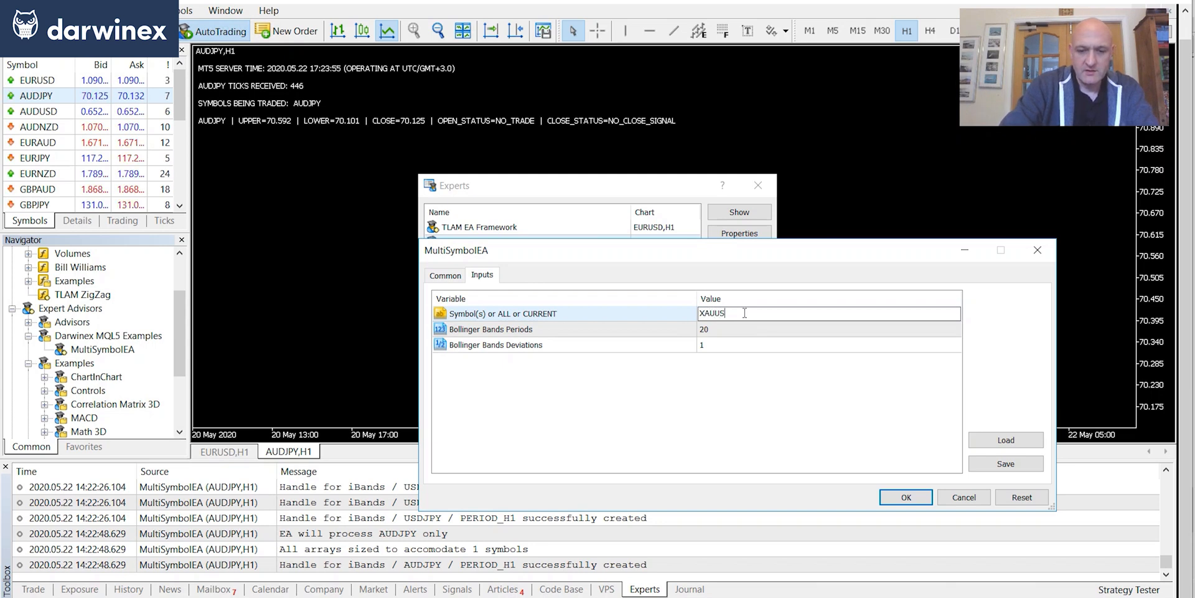
pyautogui.write('D')
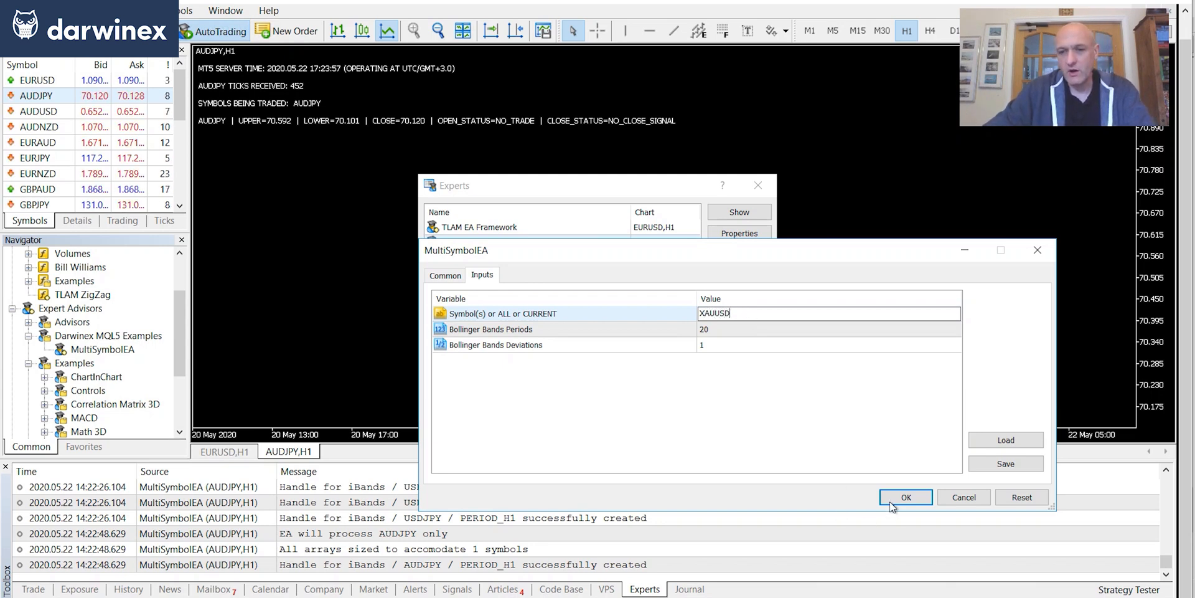
pyautogui.click(906, 497)
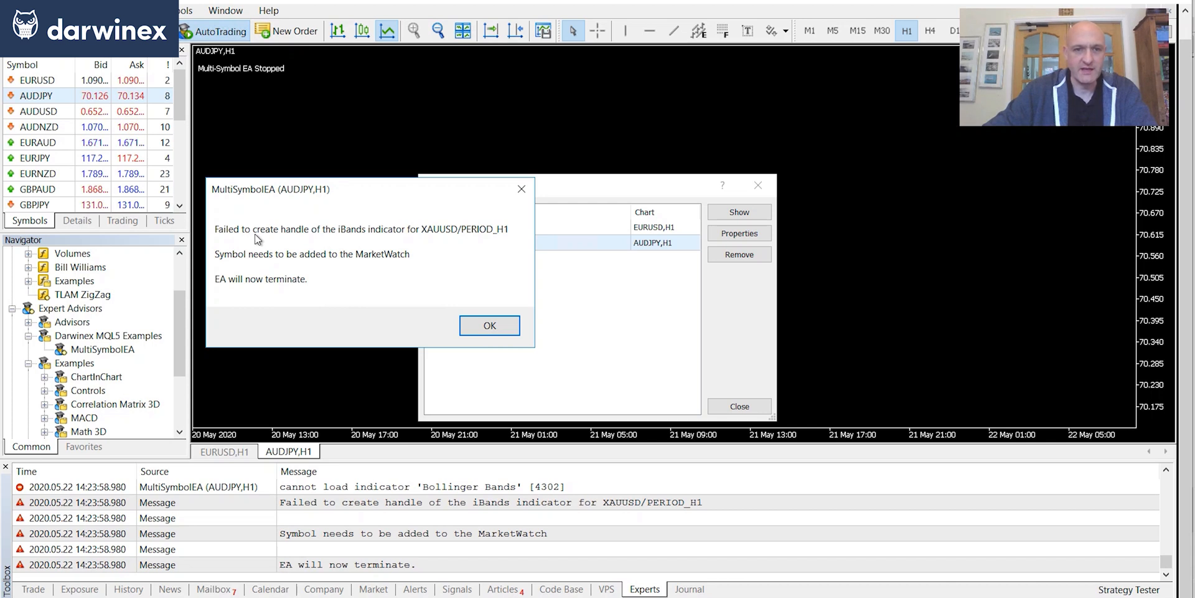
pyautogui.moveTo(307, 242)
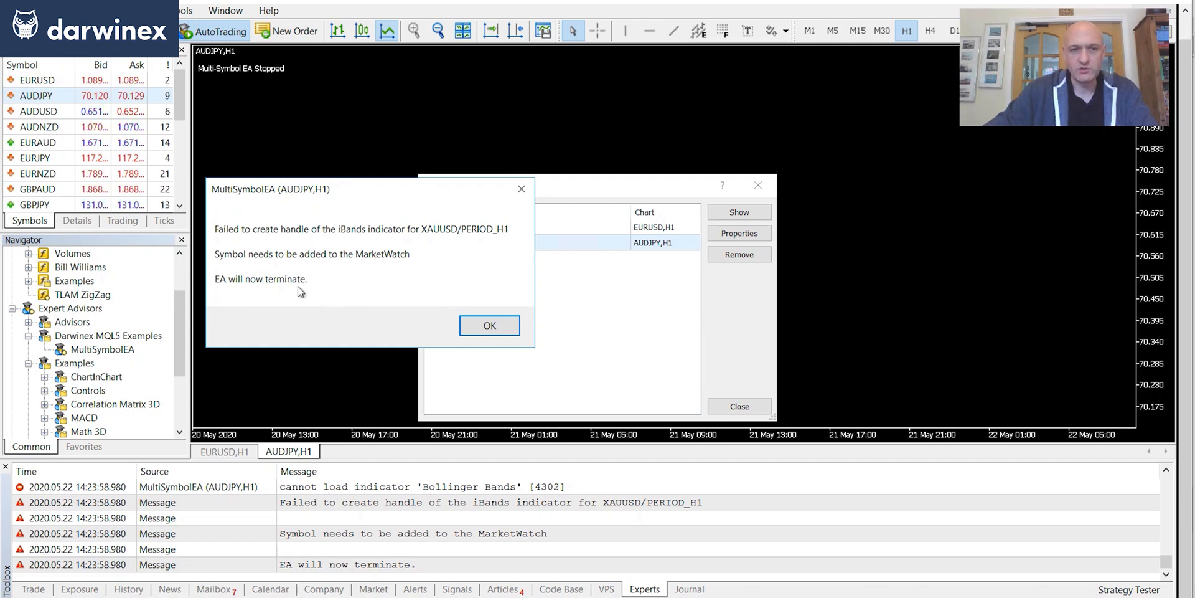
# Step: Acknowledge the XAUUSD indicator failure message and close the Experts dialog
pyautogui.click(489, 325)
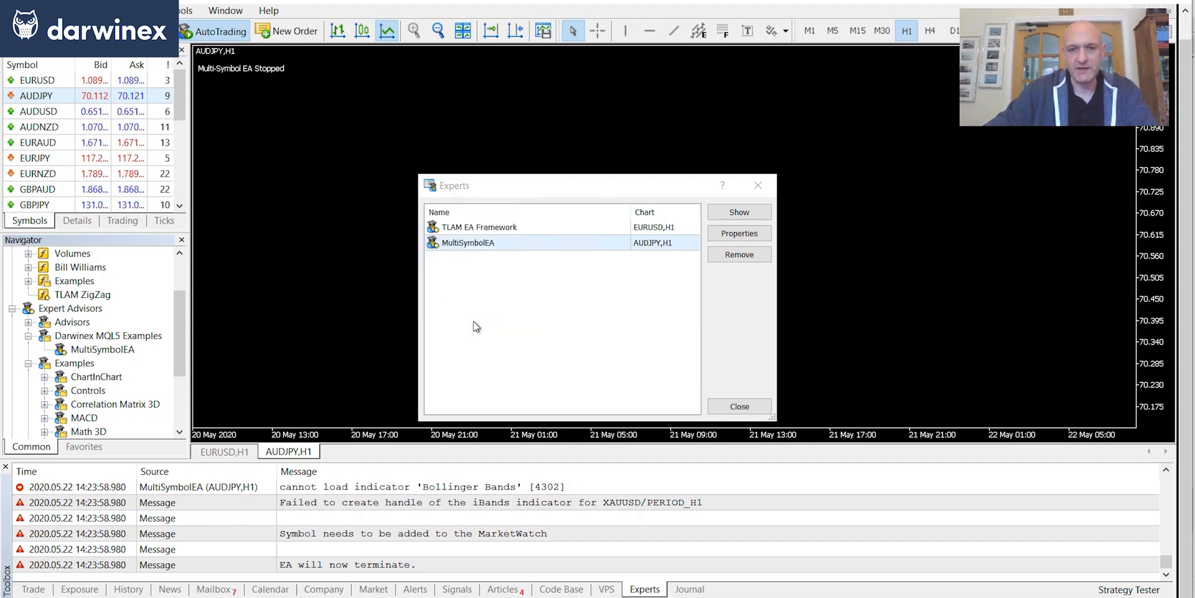
pyautogui.click(737, 406)
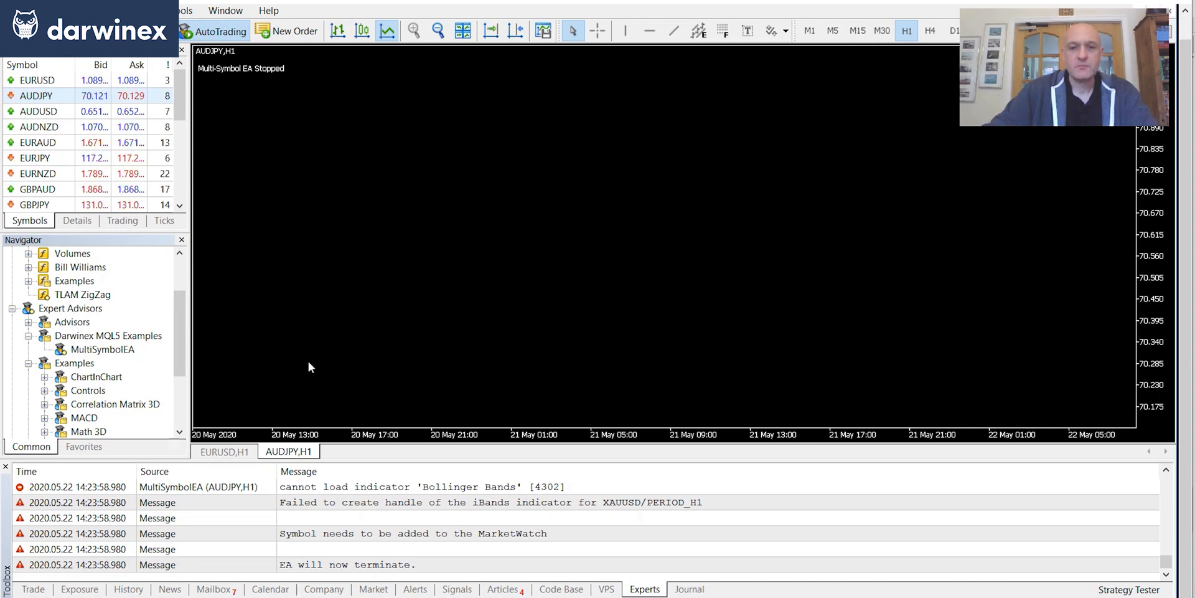